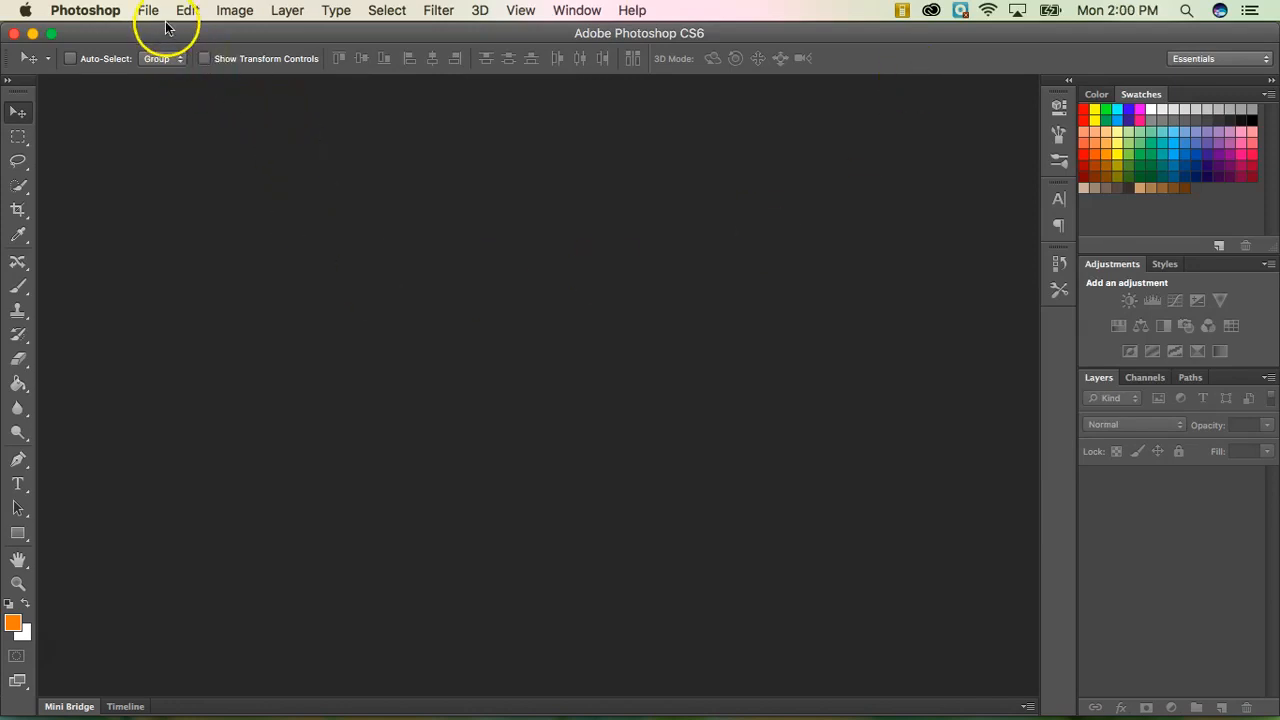
# Start a new document sized 500 by 300 pixels
pyautogui.click(148, 10)
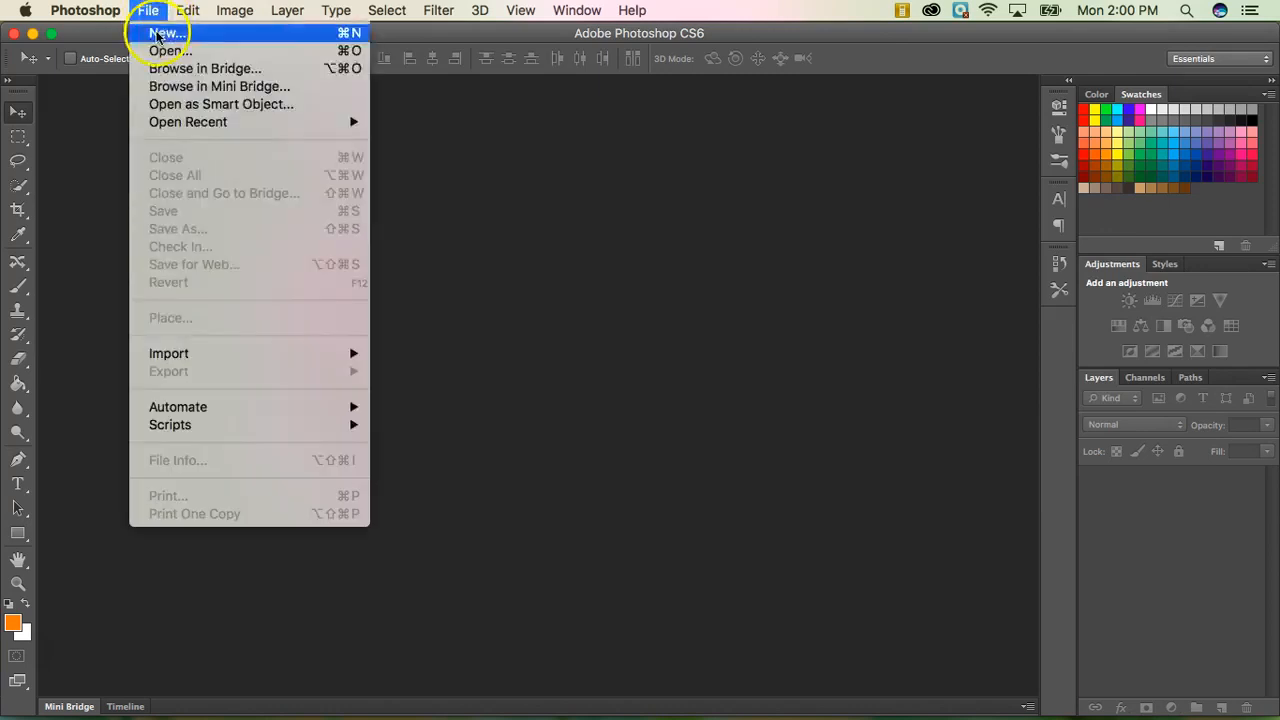
pyautogui.click(164, 32)
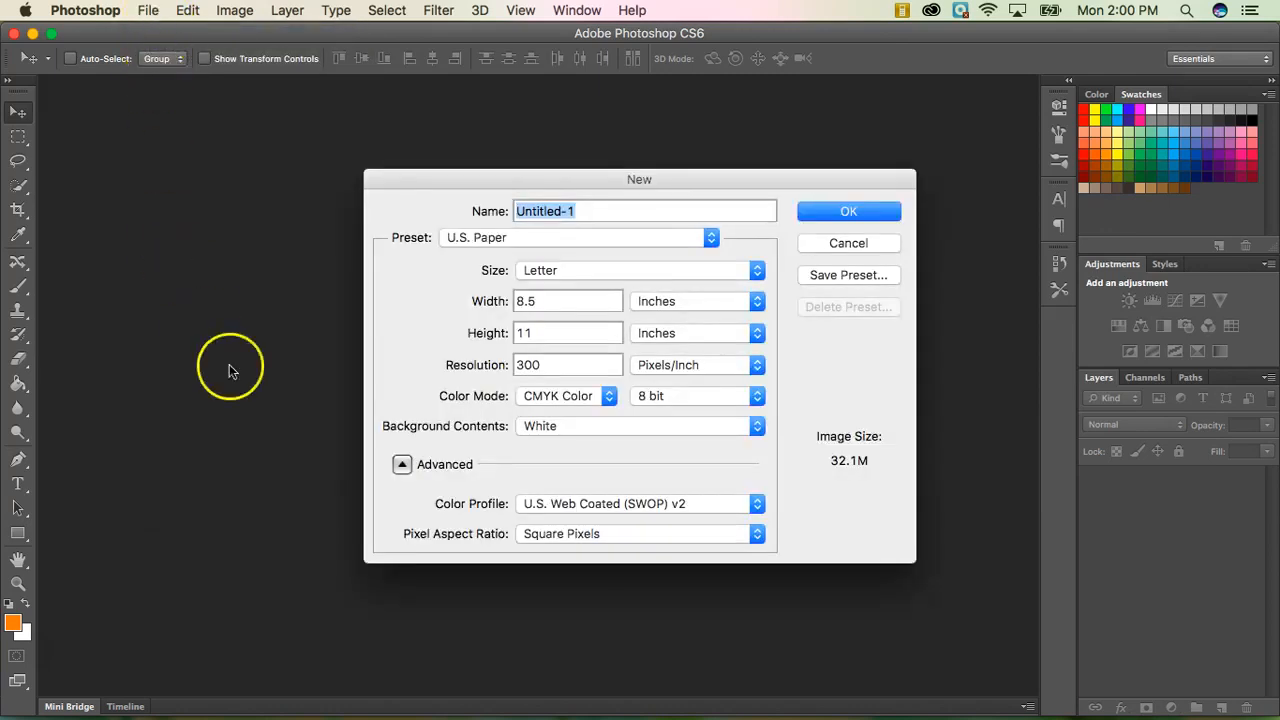
pyautogui.moveTo(470, 318)
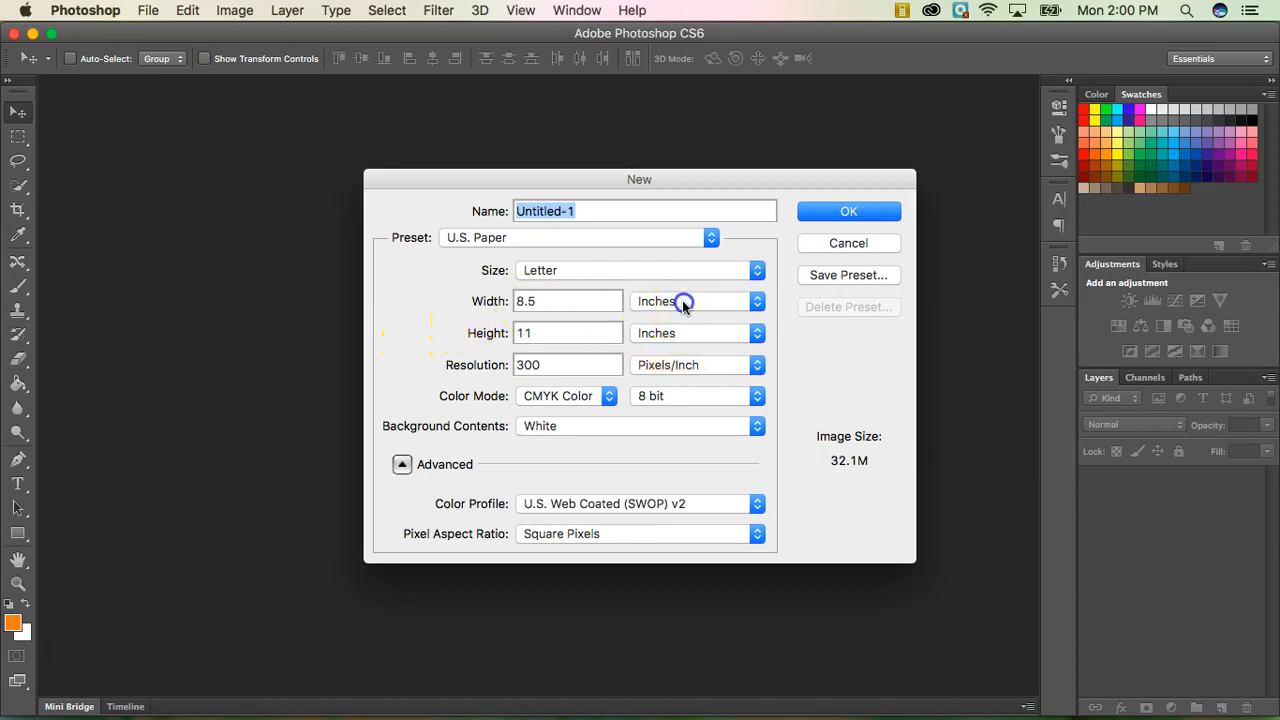
pyautogui.click(696, 300)
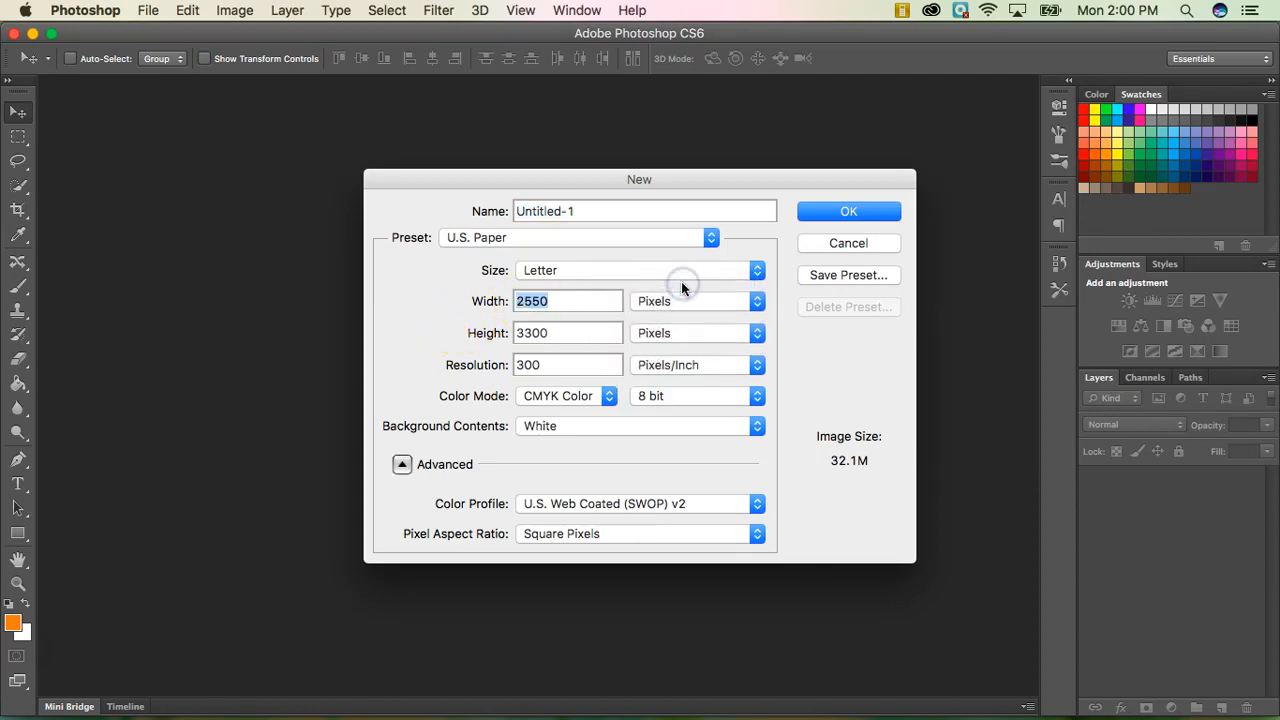
pyautogui.moveTo(684, 284)
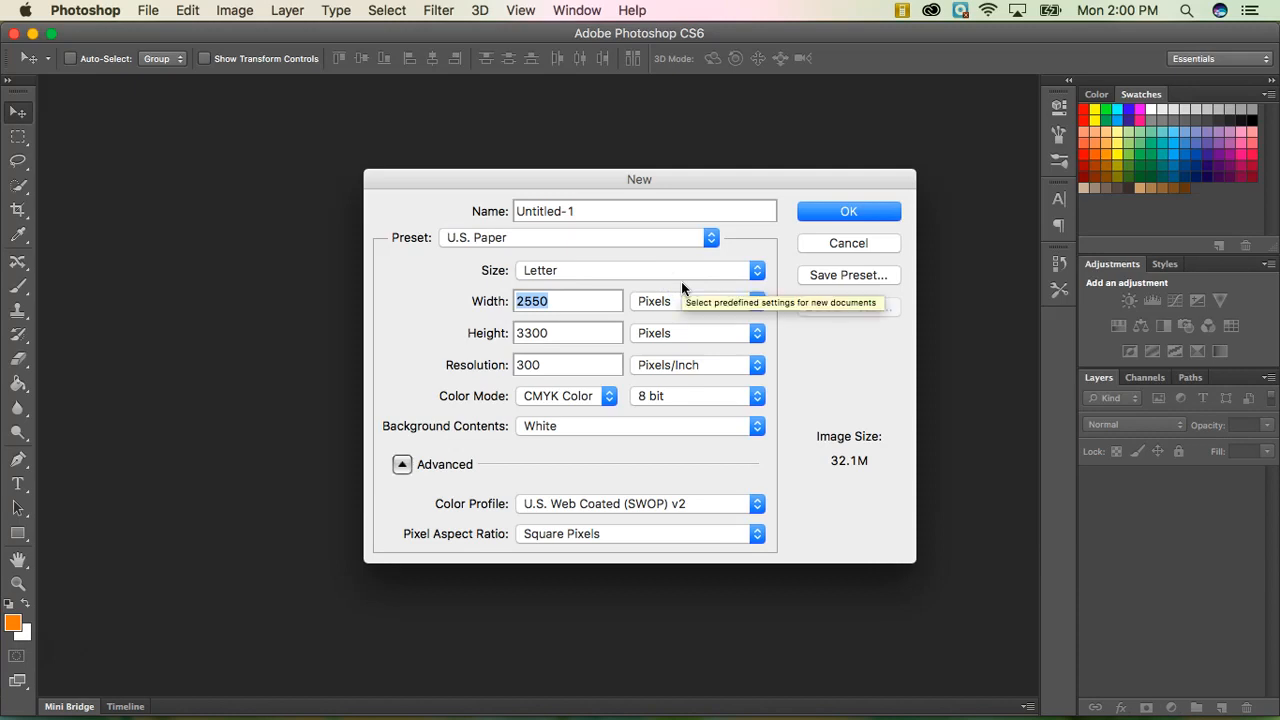
pyautogui.write('500')
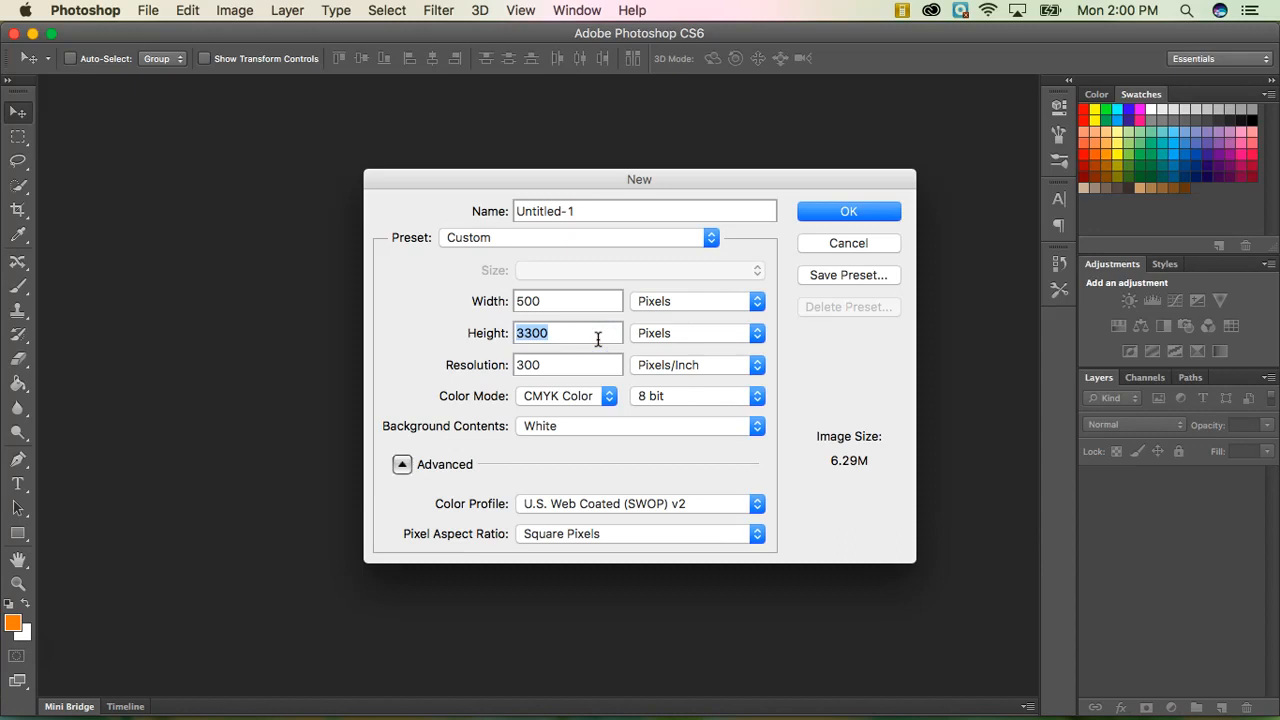
pyautogui.write('300')
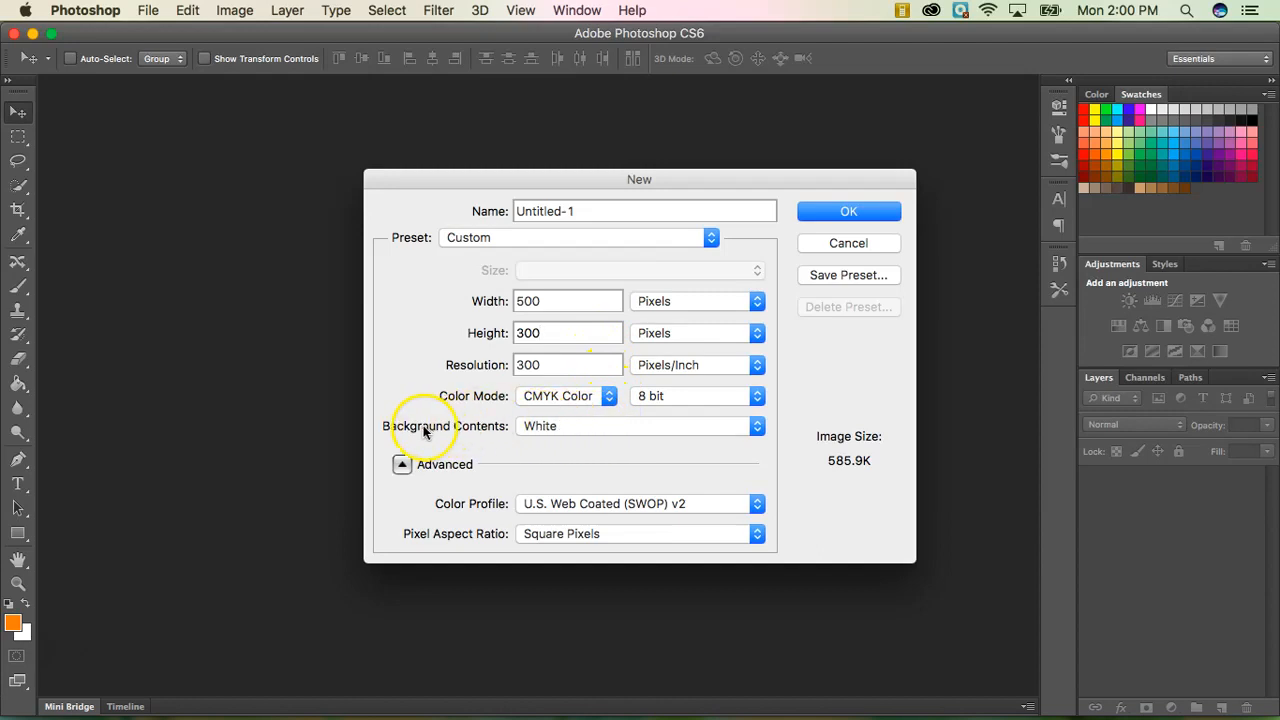
# Make the background contents transparent and create the document
pyautogui.click(638, 424)
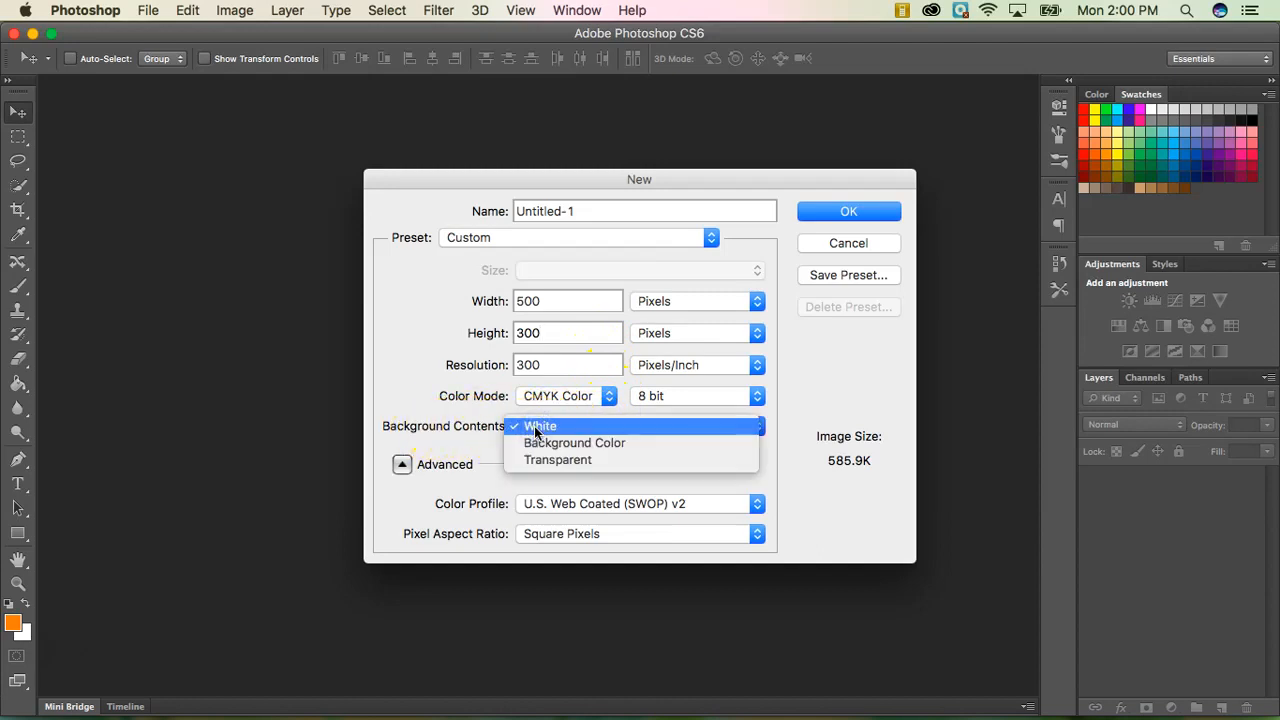
pyautogui.click(556, 458)
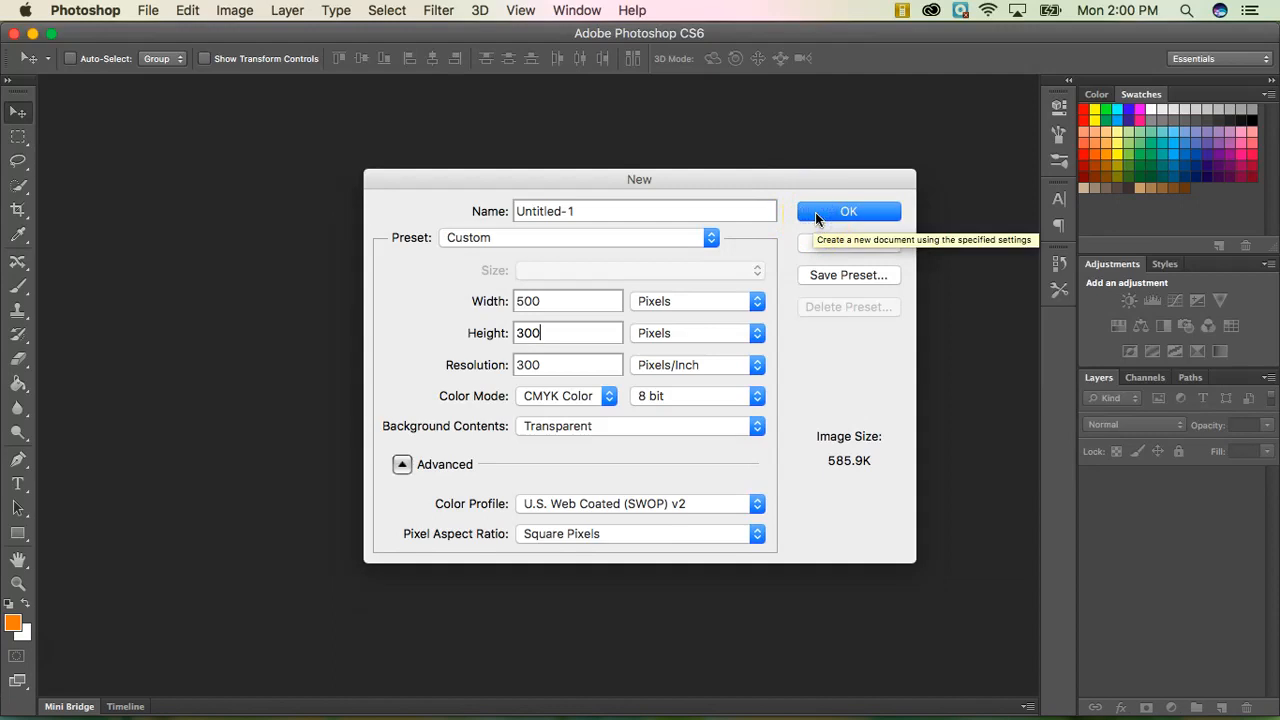
pyautogui.click(848, 212)
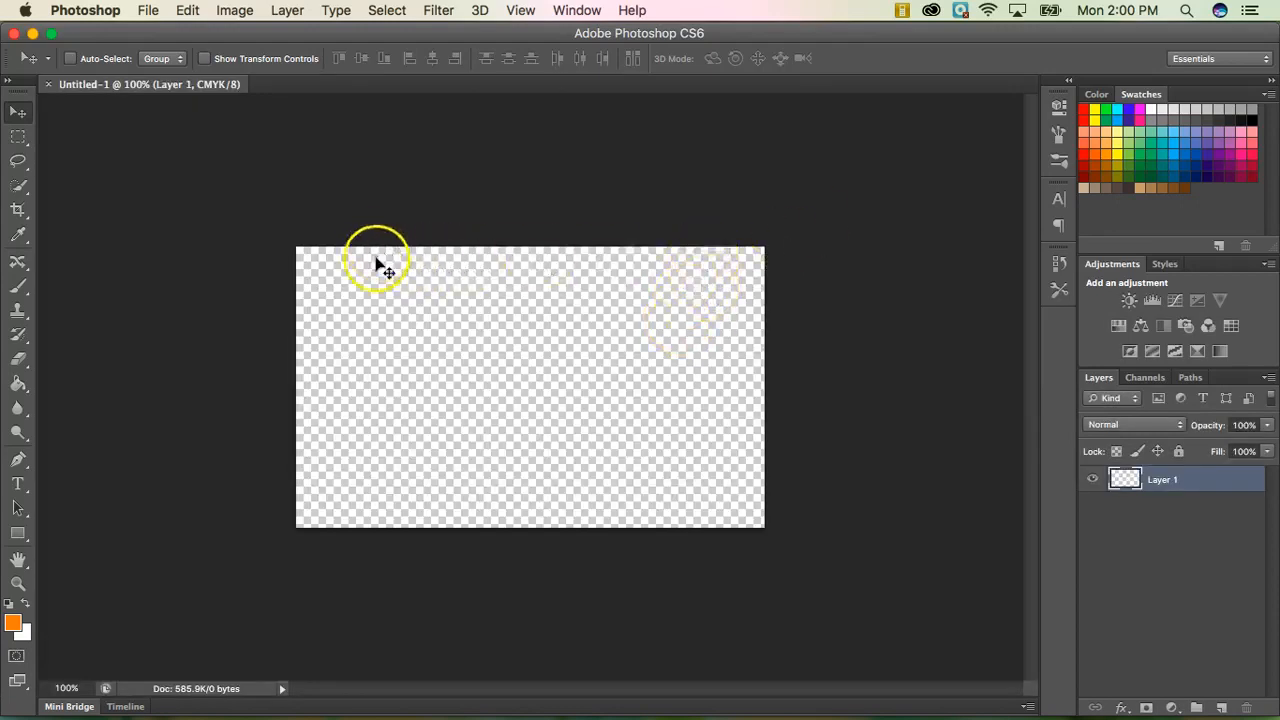
pyautogui.moveTo(340, 438)
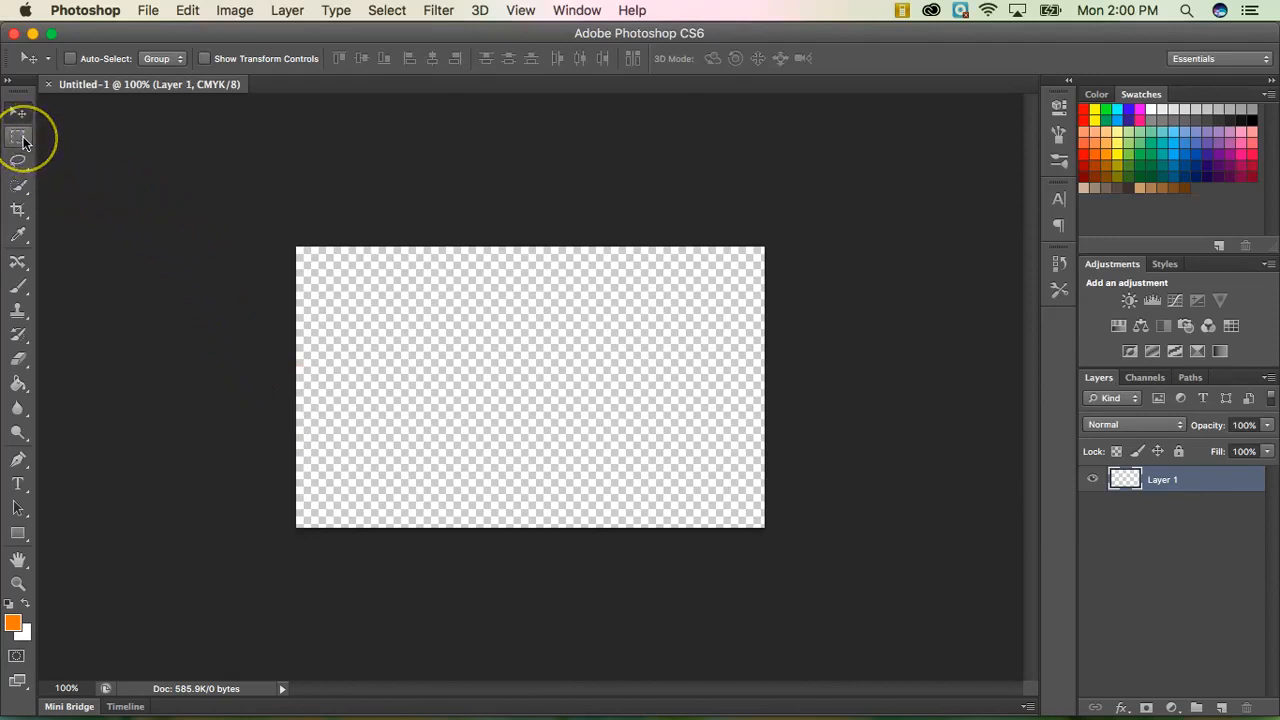
# Select a wide rectangle across the canvas middle and fill it with black using the Paint Bucket
pyautogui.click(18, 136)
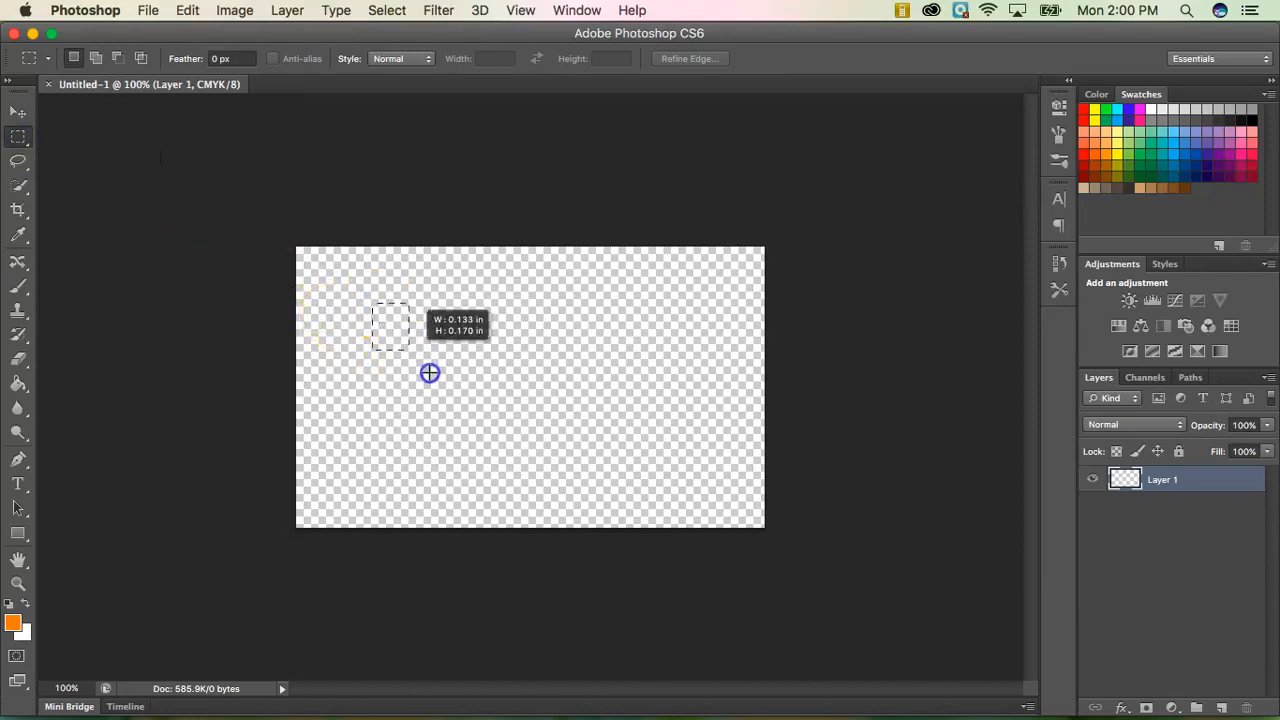
pyautogui.moveTo(390, 324); pyautogui.dragTo(708, 442)
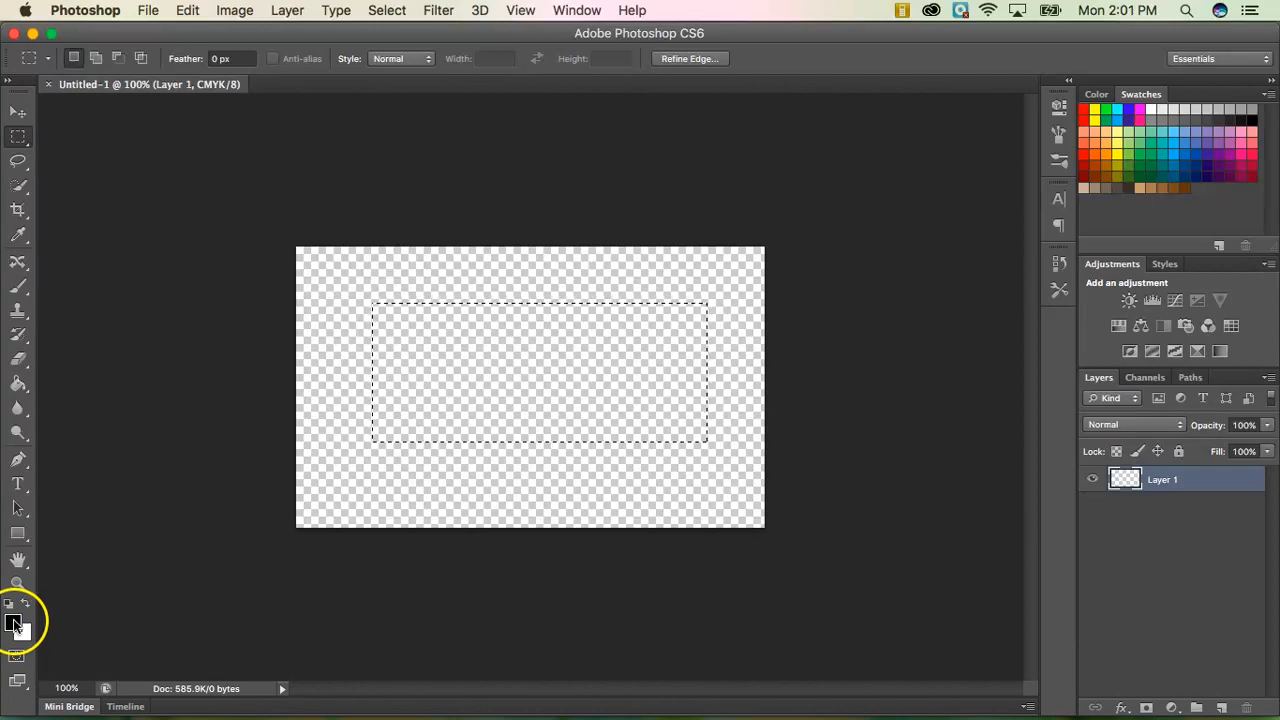
pyautogui.click(12, 624)
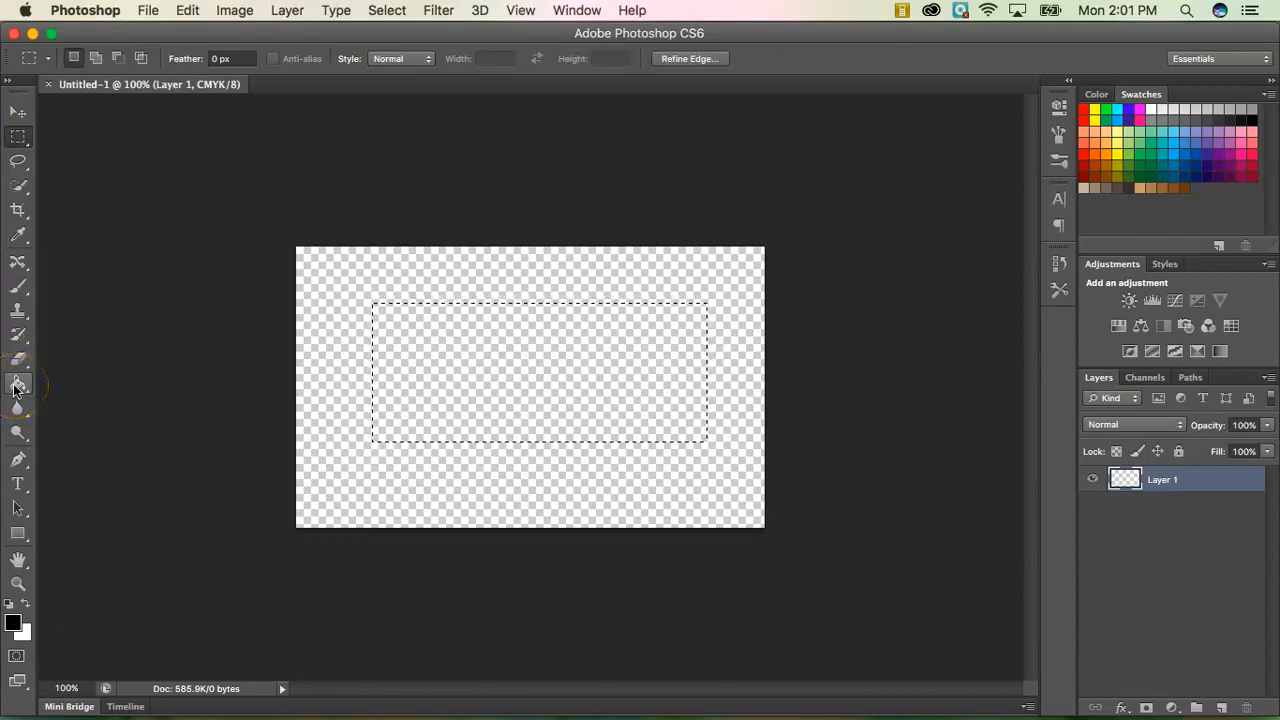
pyautogui.click(18, 384)
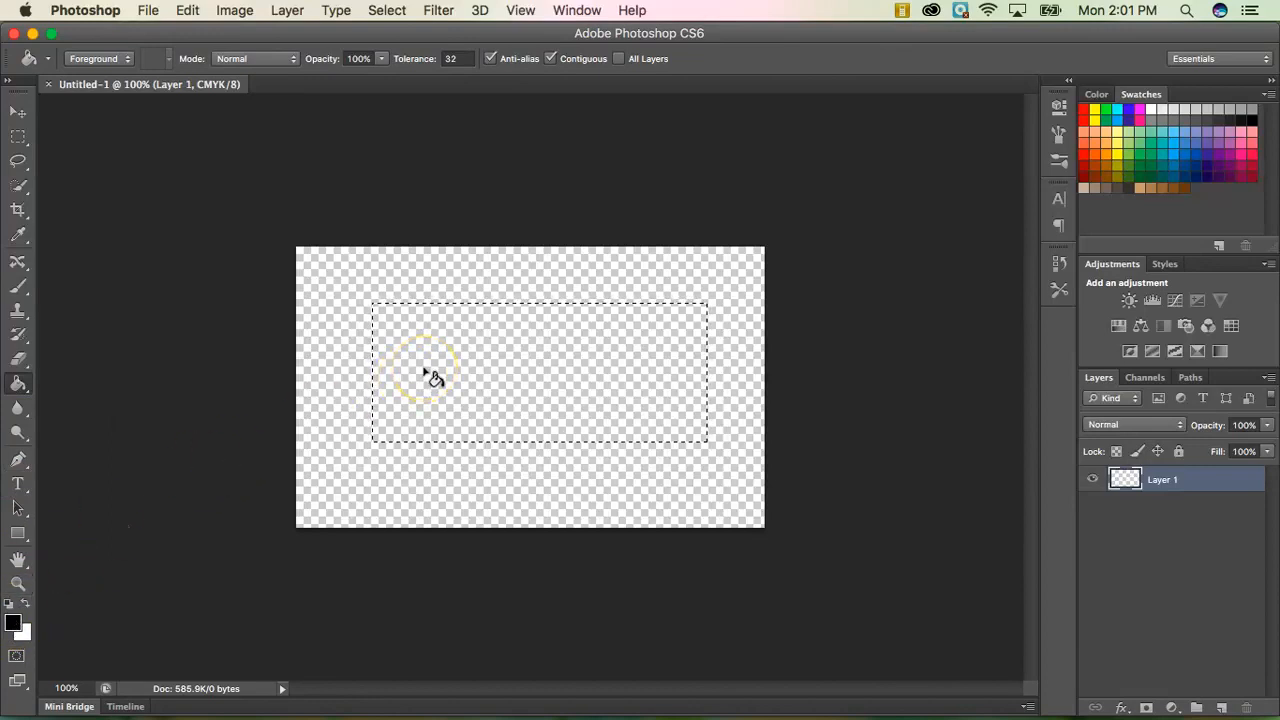
pyautogui.click(424, 370)
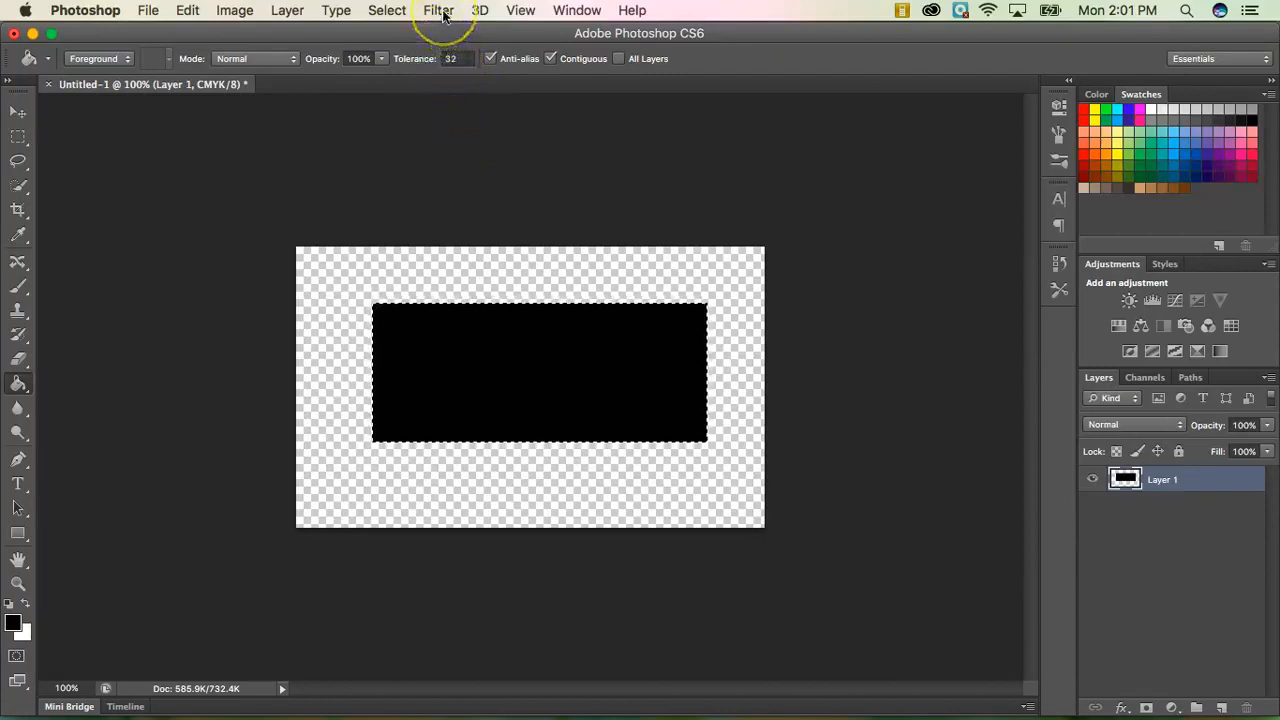
# Apply Add Noise at 400%, Gaussian and Monochromatic, to the black rectangle
pyautogui.click(438, 10)
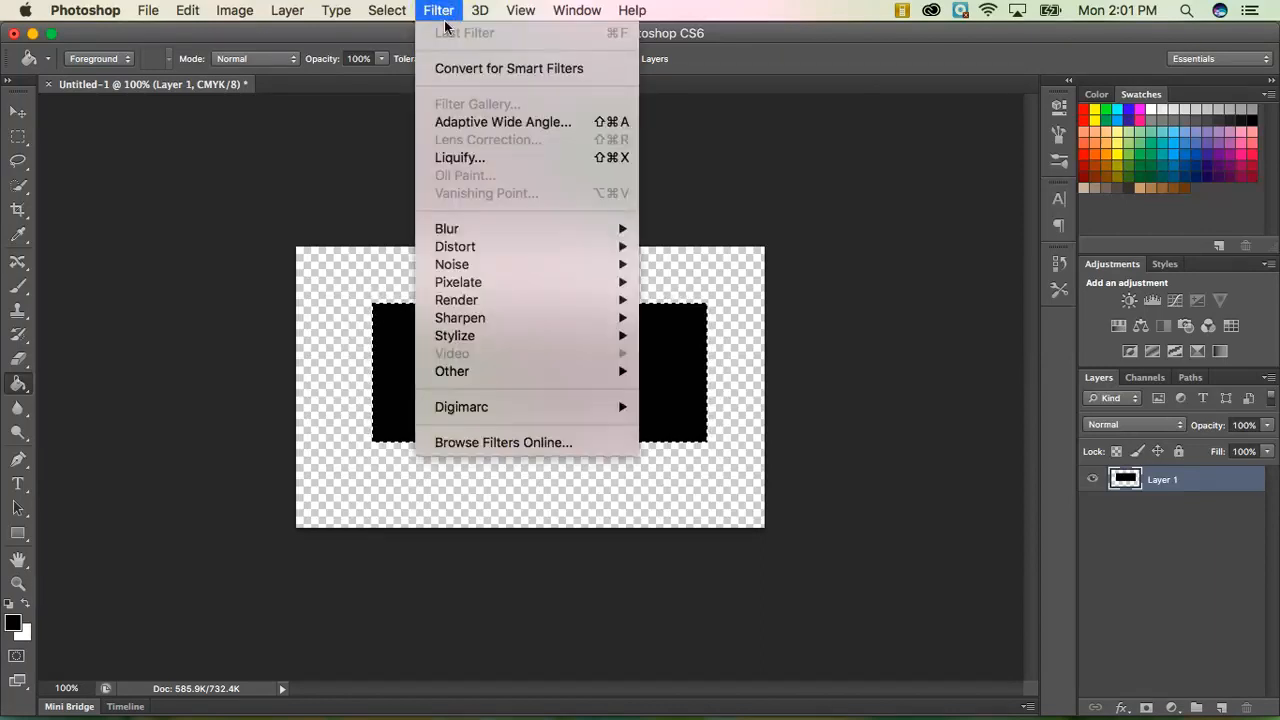
pyautogui.moveTo(452, 264)
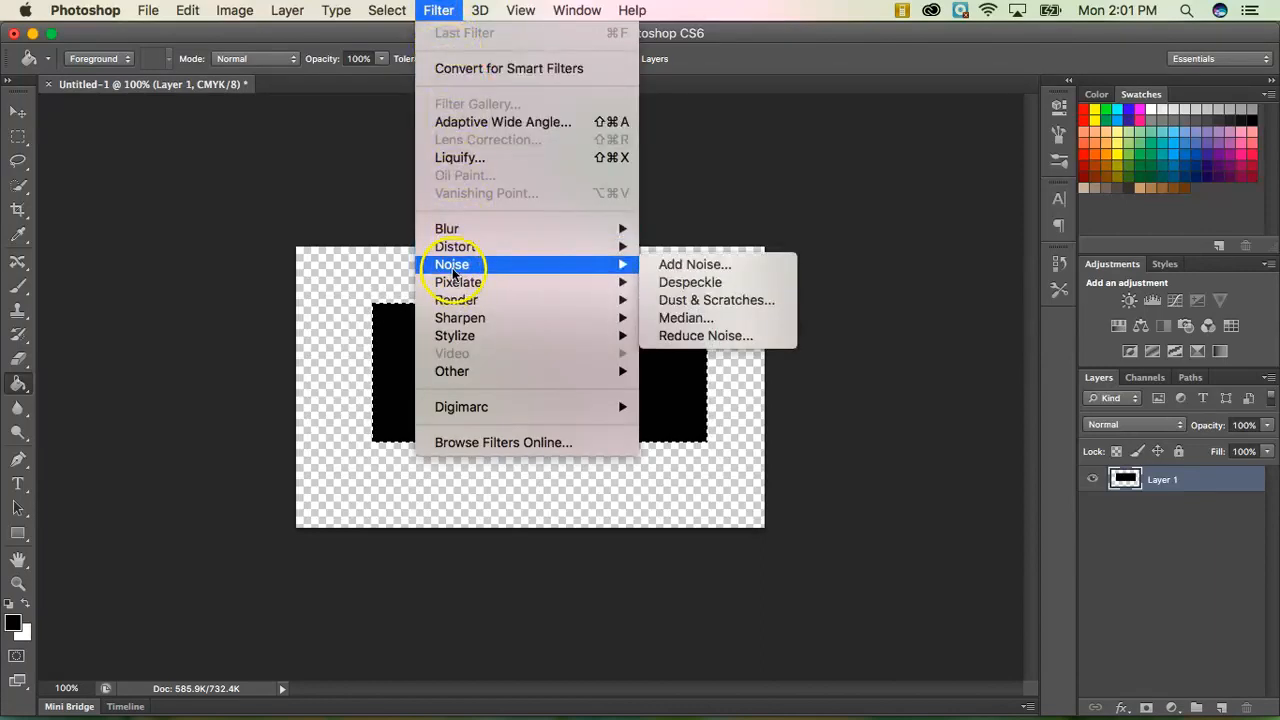
pyautogui.moveTo(694, 264)
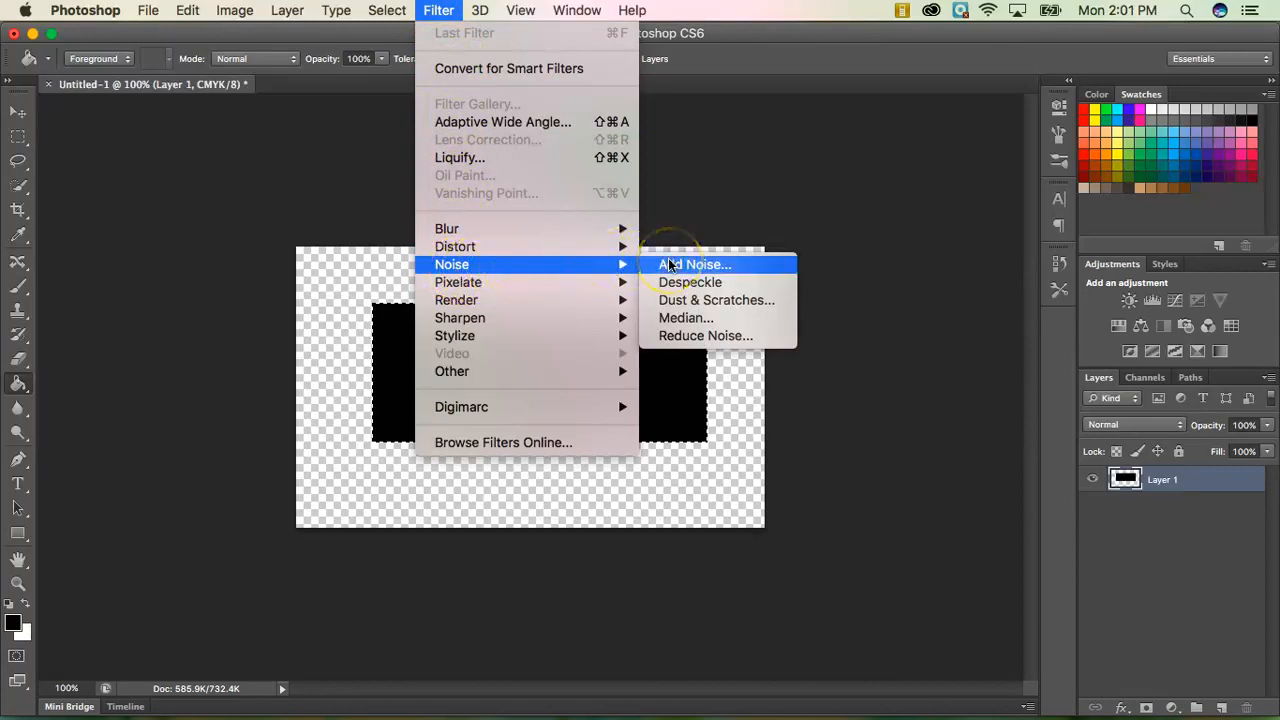
pyautogui.click(696, 264)
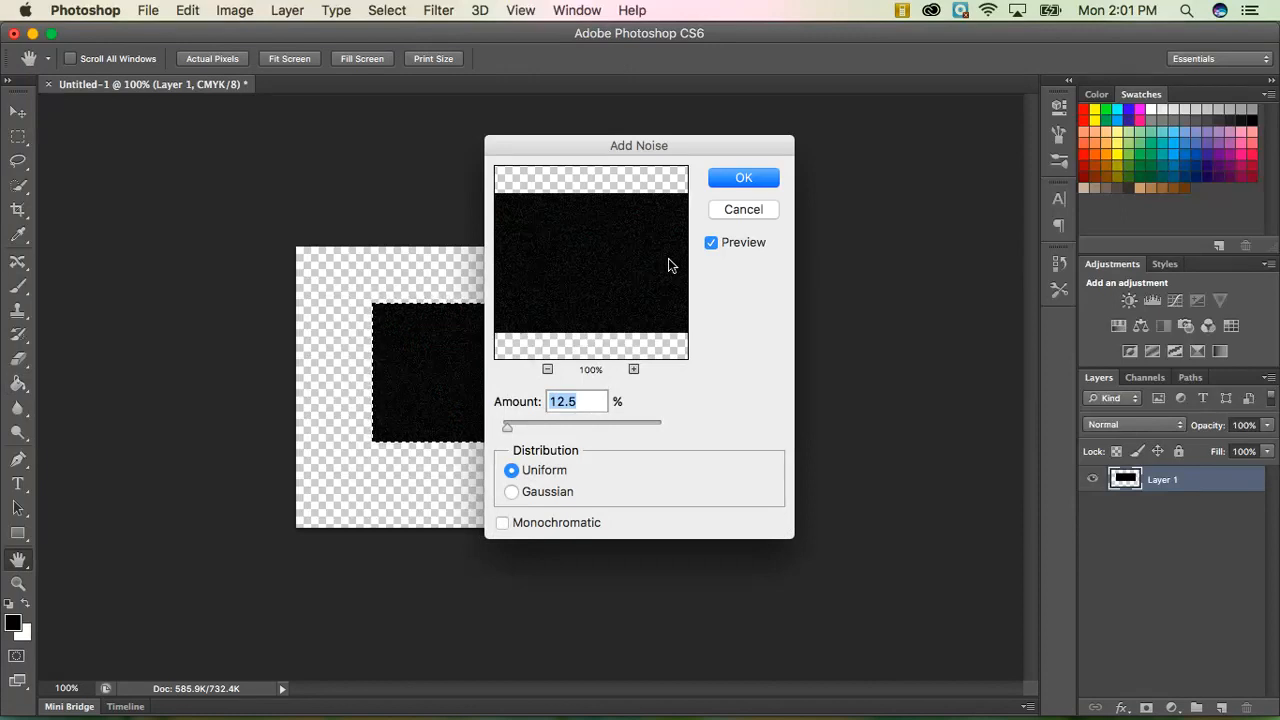
pyautogui.moveTo(508, 426); pyautogui.dragTo(660, 426)
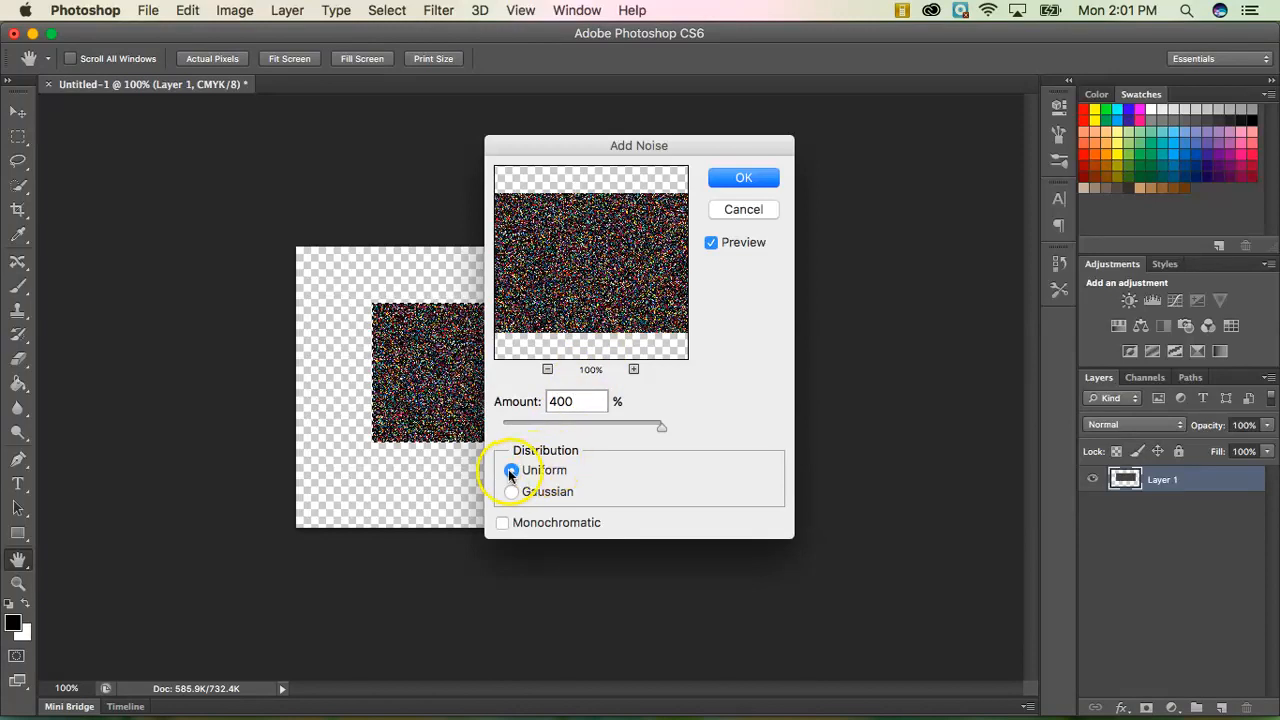
pyautogui.click(512, 492)
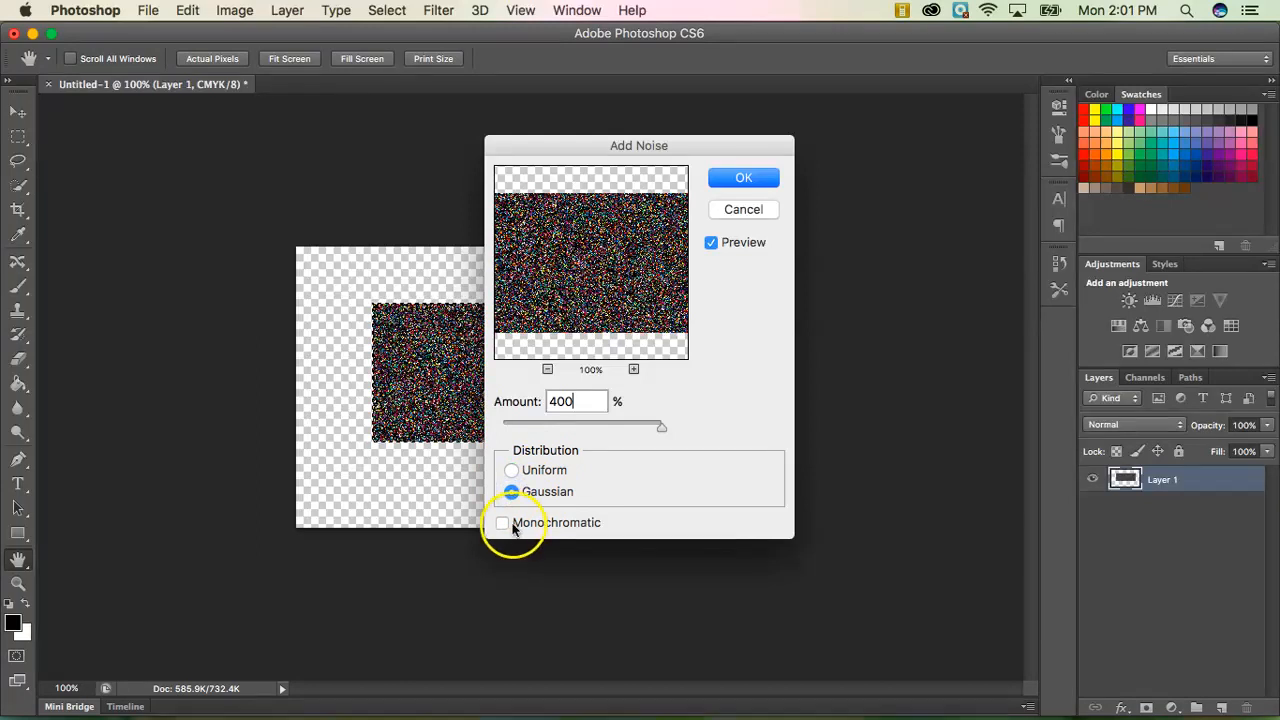
pyautogui.click(502, 522)
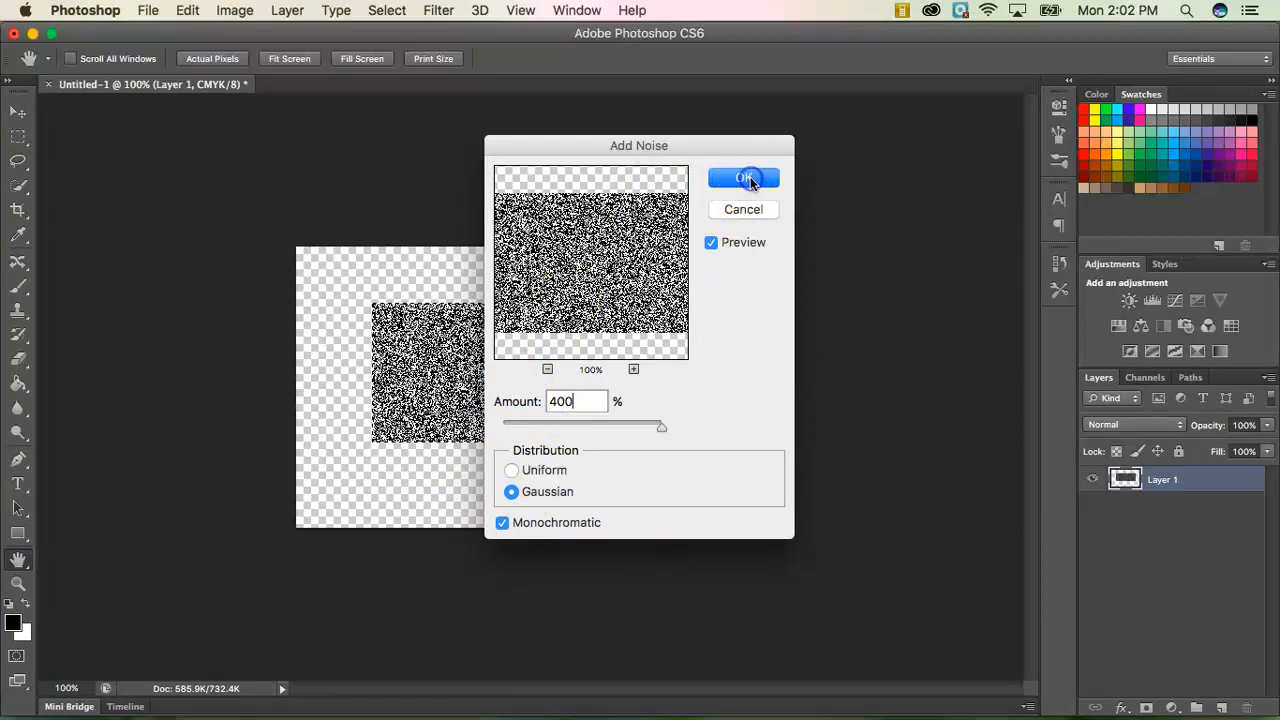
pyautogui.click(744, 178)
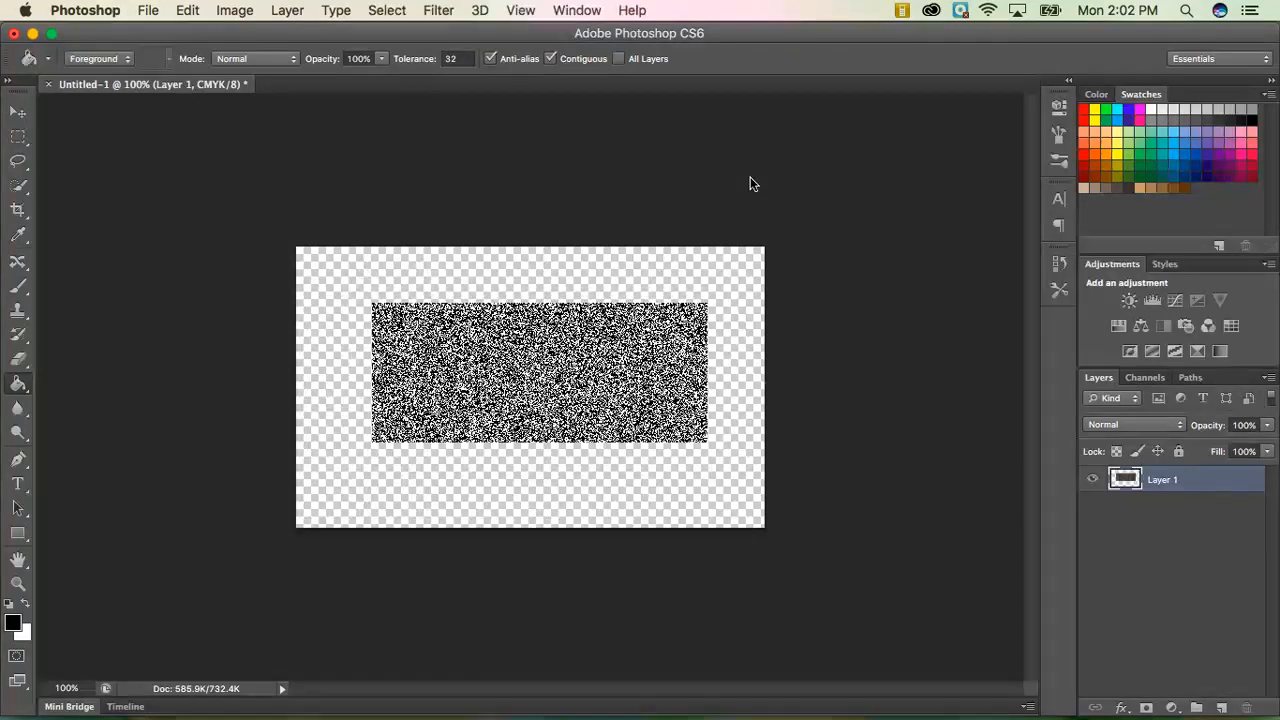
pyautogui.moveTo(524, 170)
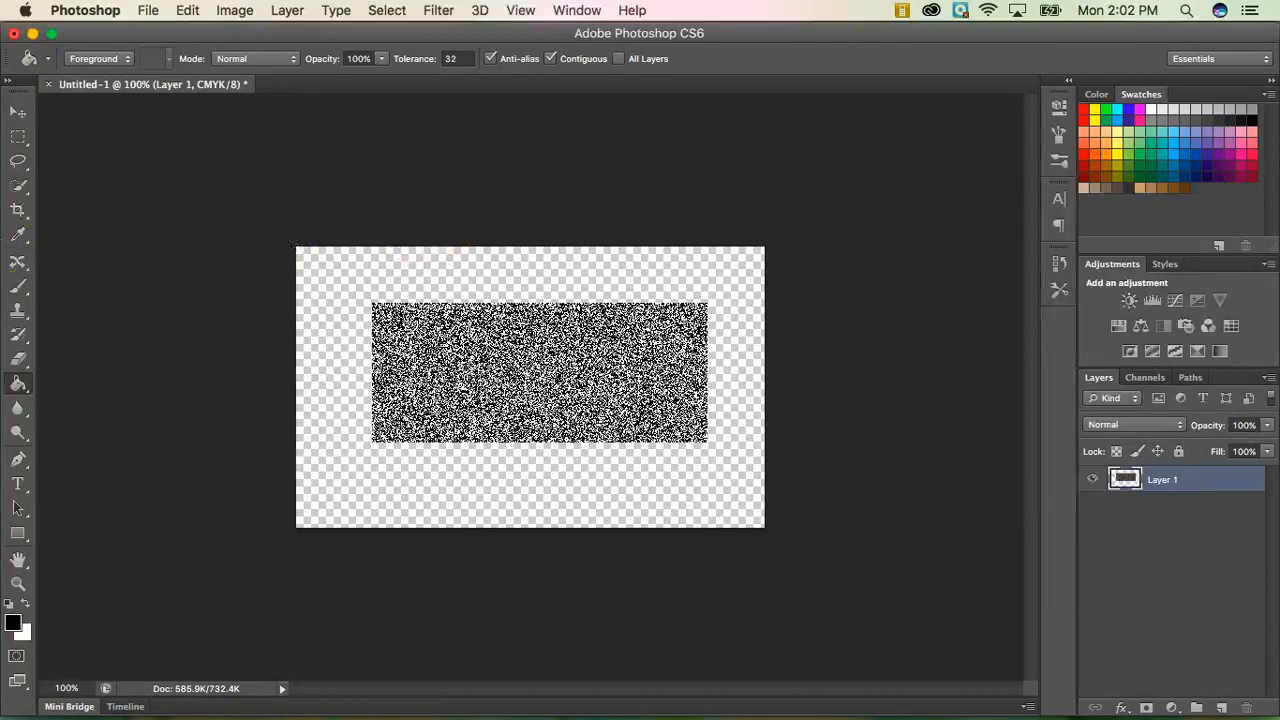
# Select a single pixel row of the noise and stretch it into tall vertical bars
pyautogui.click(16, 136)
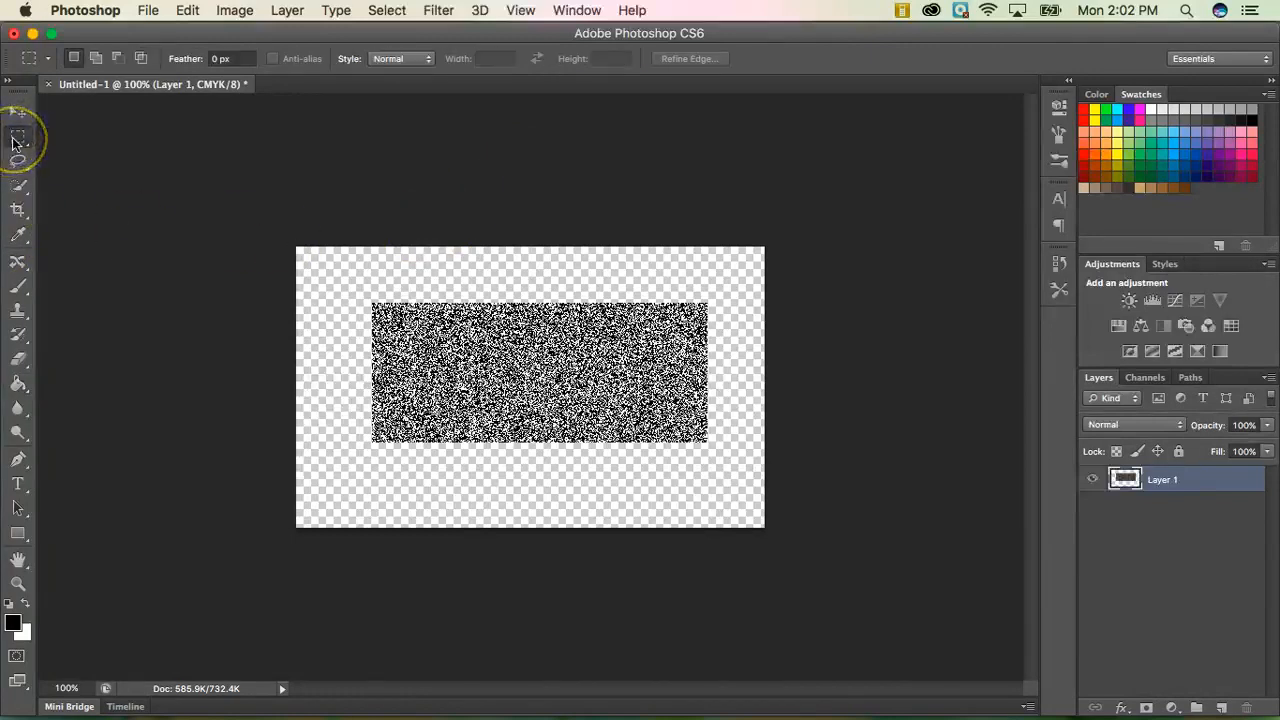
pyautogui.moveTo(18, 138)
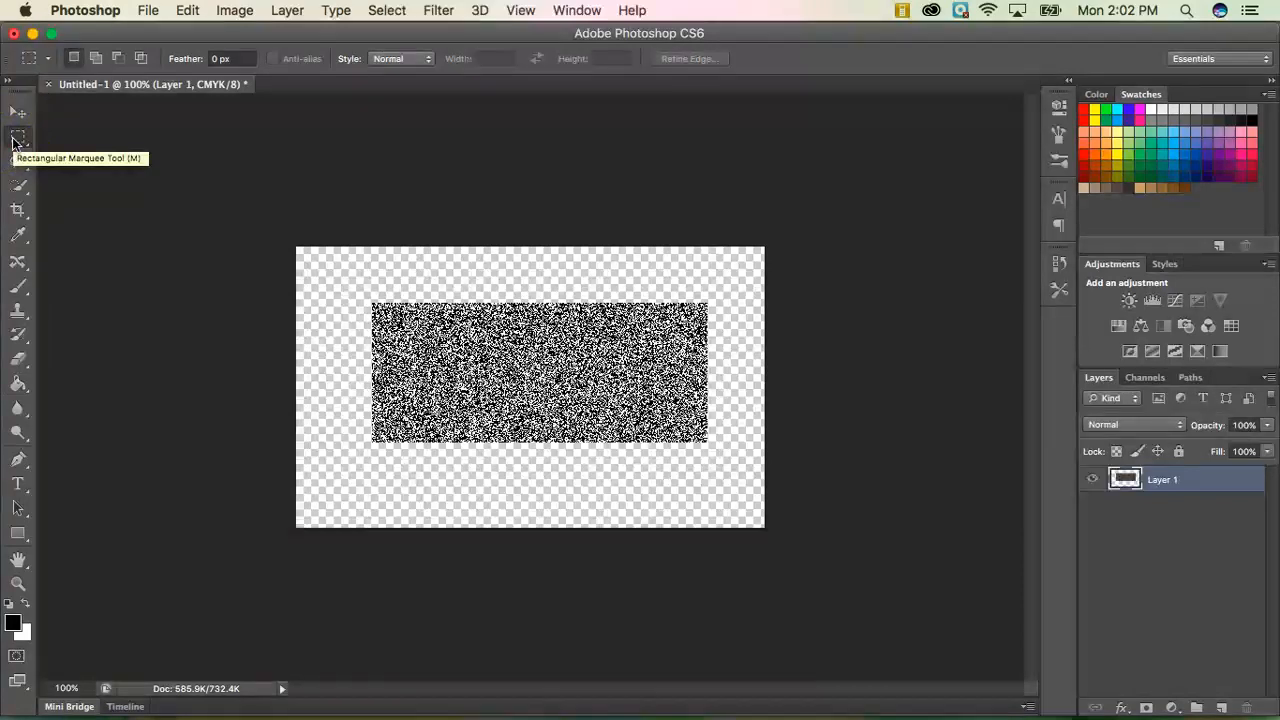
pyautogui.click(18, 138)
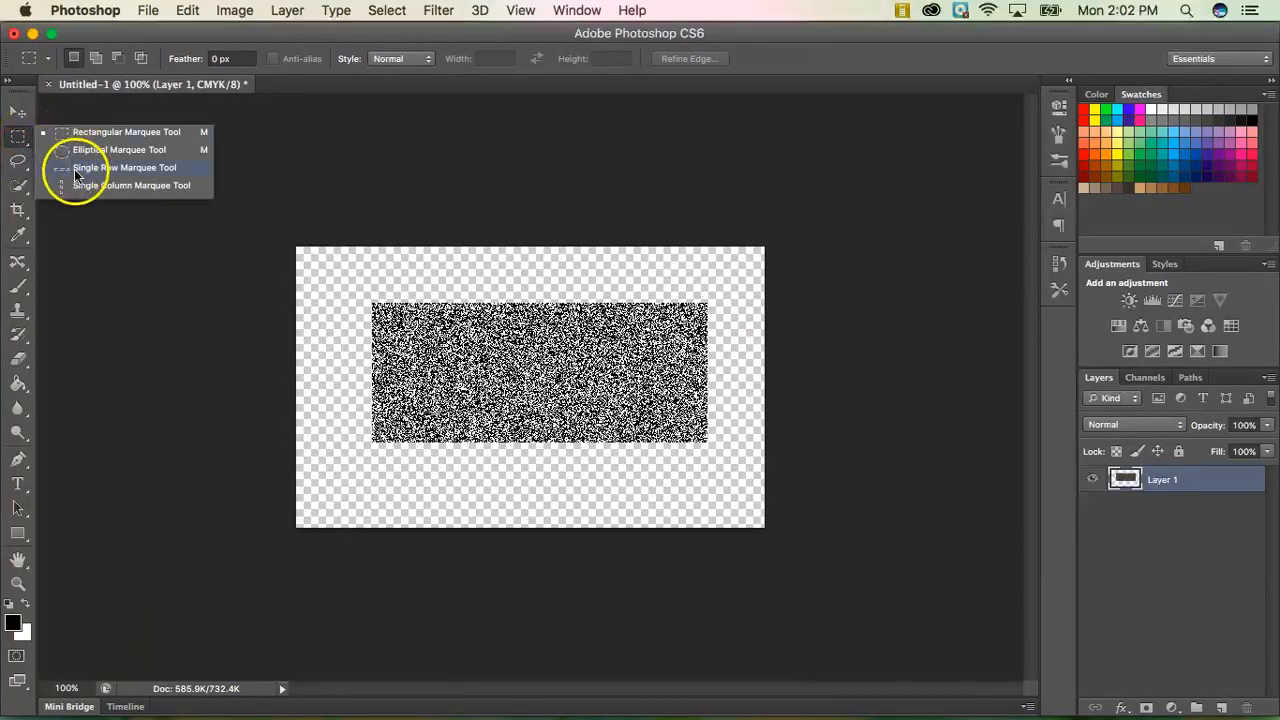
pyautogui.click(124, 168)
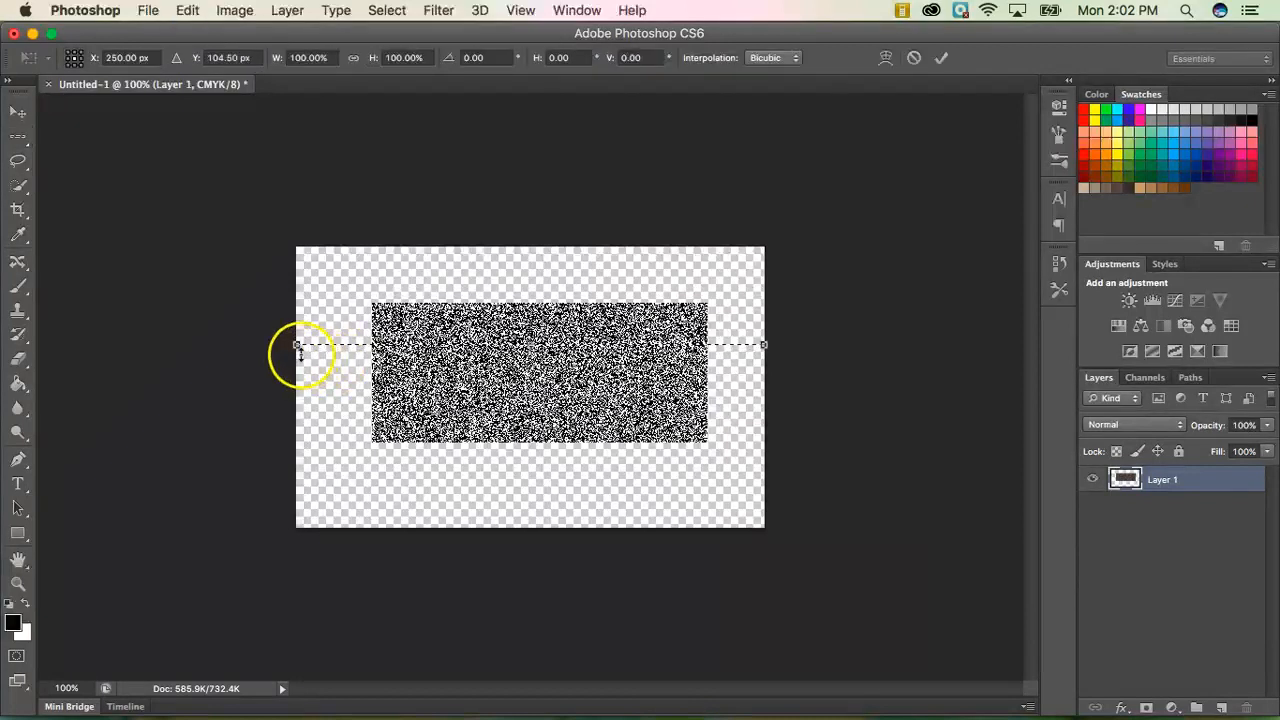
pyautogui.moveTo(336, 390)
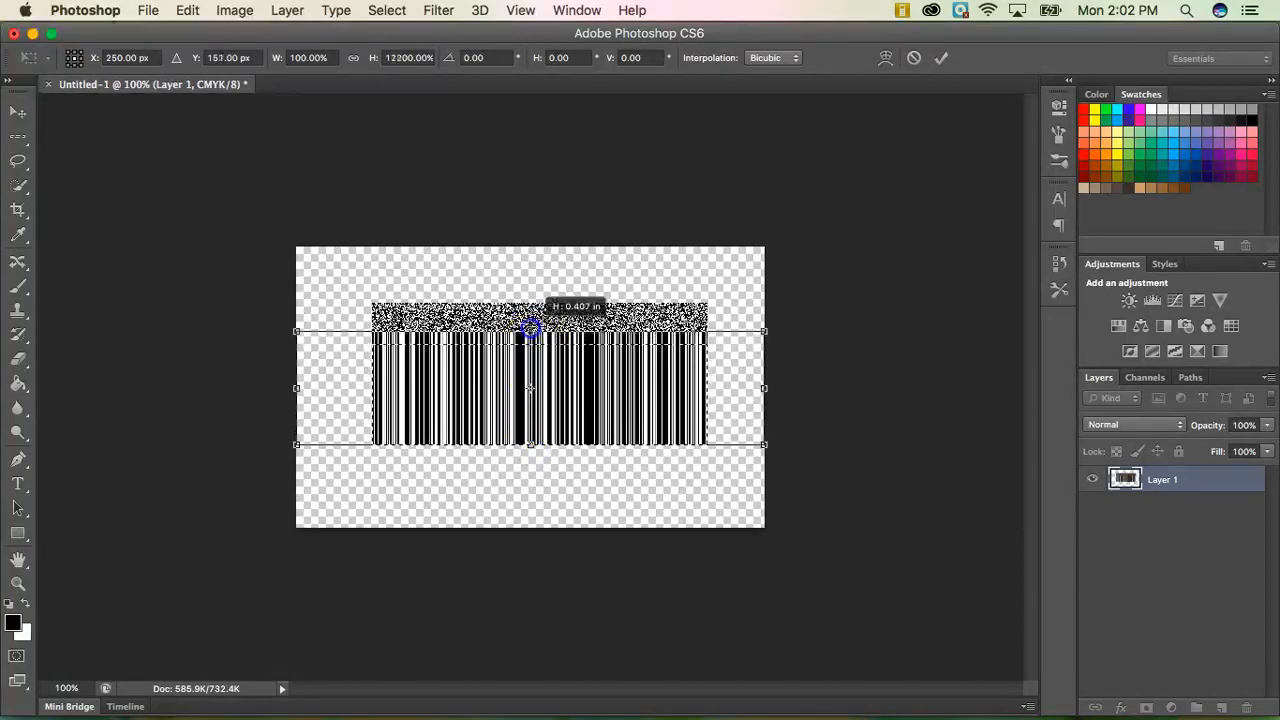
pyautogui.moveTo(530, 330); pyautogui.dragTo(530, 296)
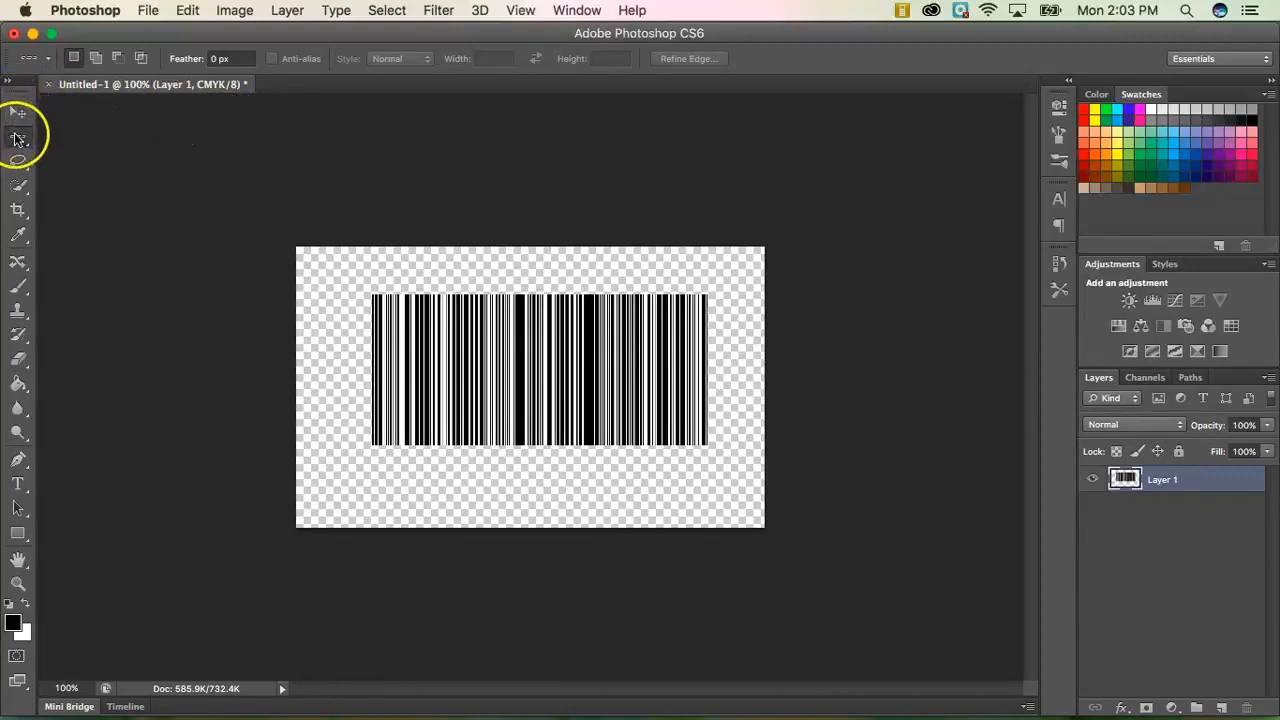
# Select the strip along the bottom of the bars inside the edges and delete it
pyautogui.click(18, 138)
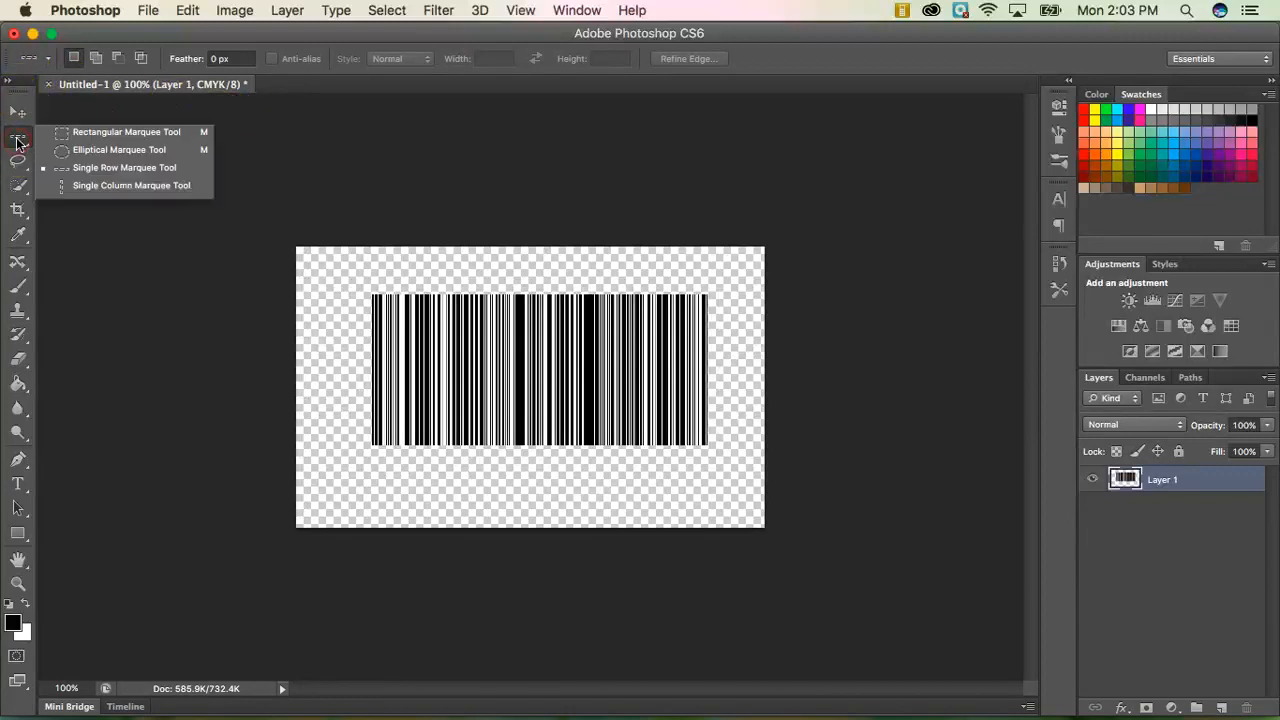
pyautogui.click(126, 132)
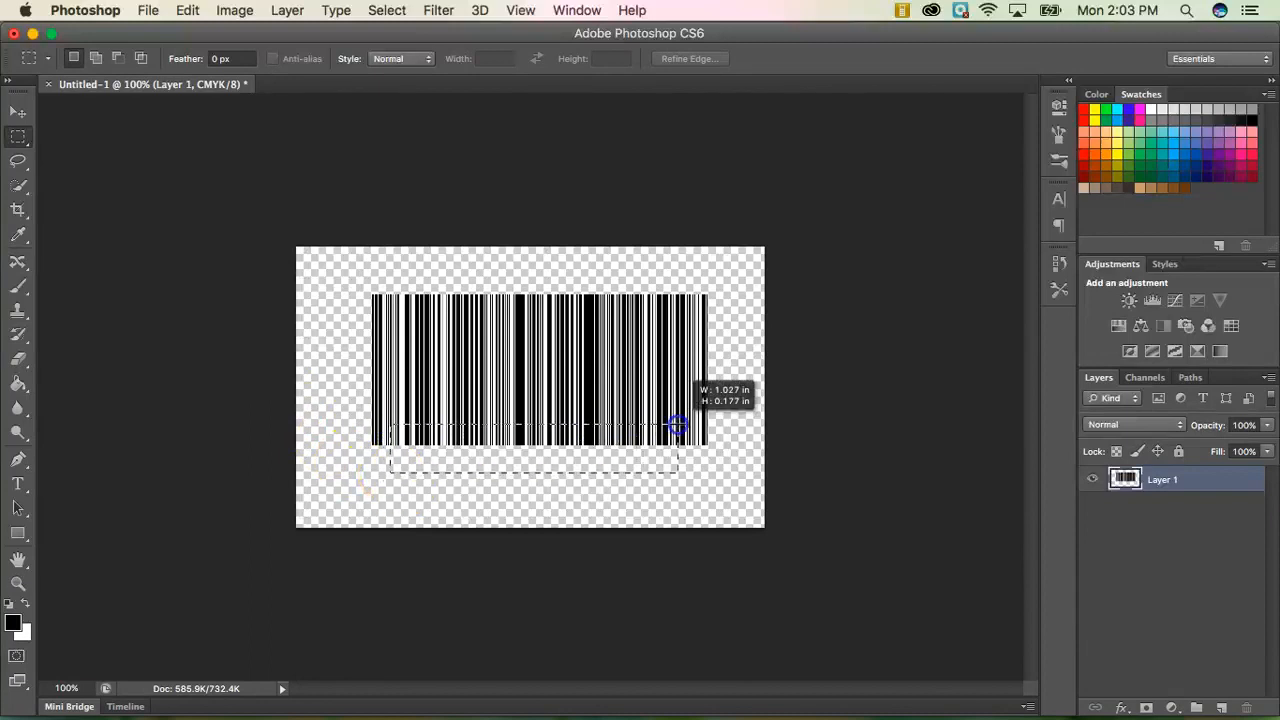
pyautogui.moveTo(678, 424); pyautogui.dragTo(690, 420)
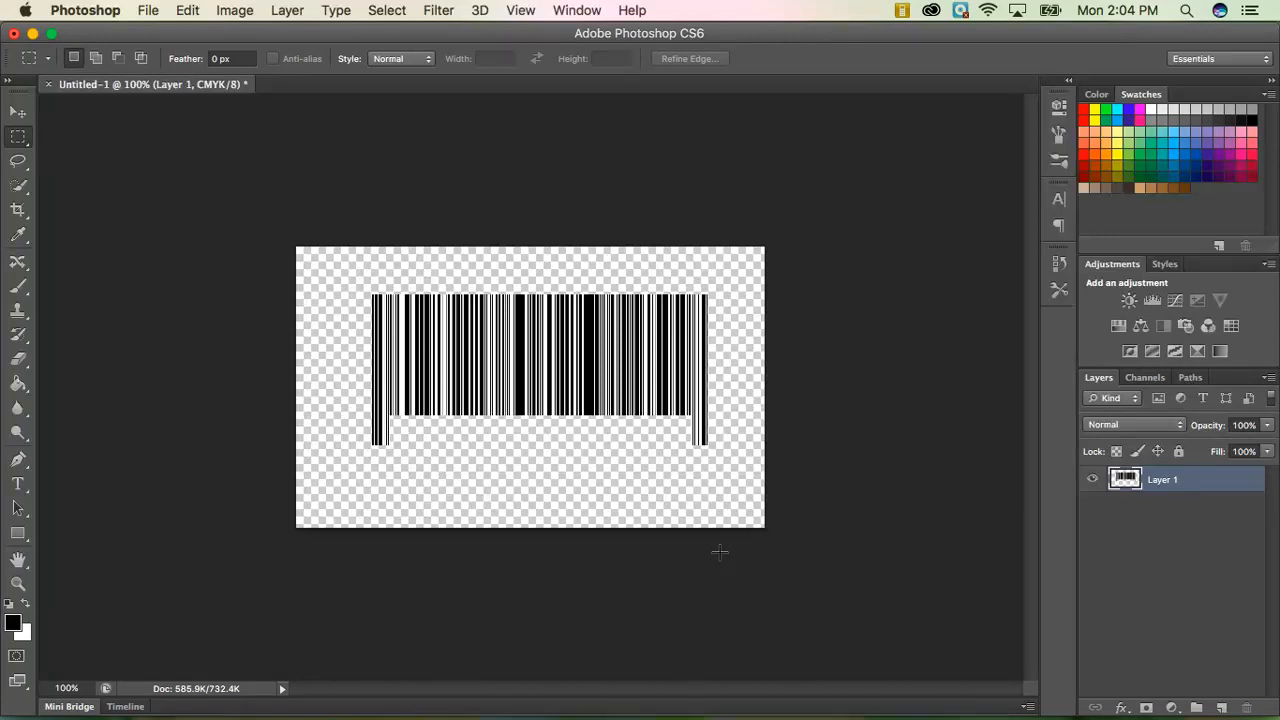
pyautogui.moveTo(1022, 202)
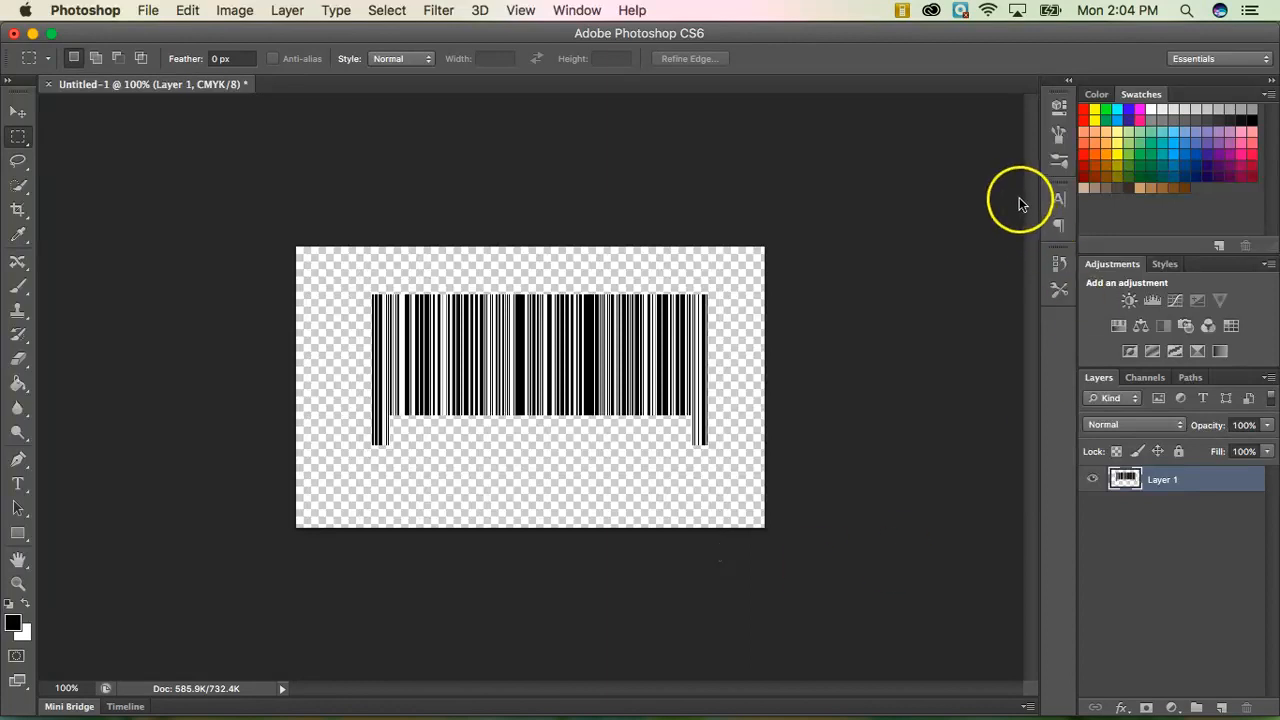
pyautogui.moveTo(1060, 200)
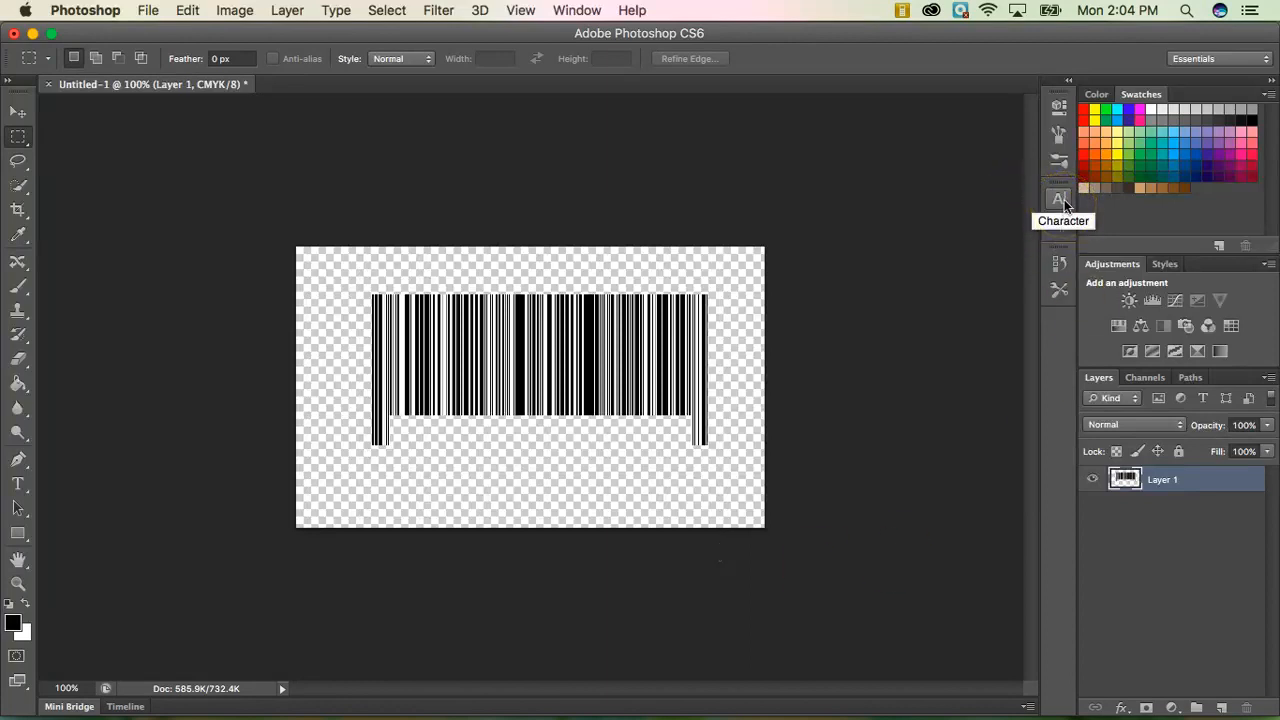
pyautogui.moveTo(798, 136)
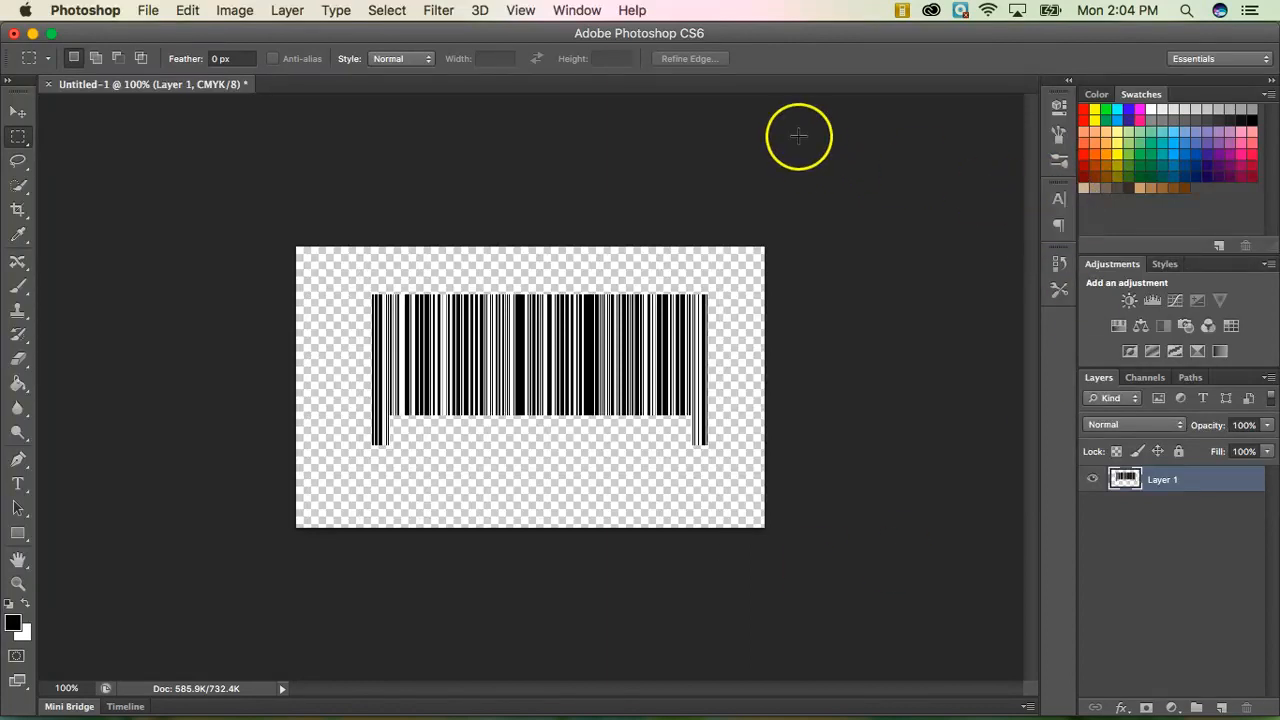
pyautogui.moveTo(620, 76)
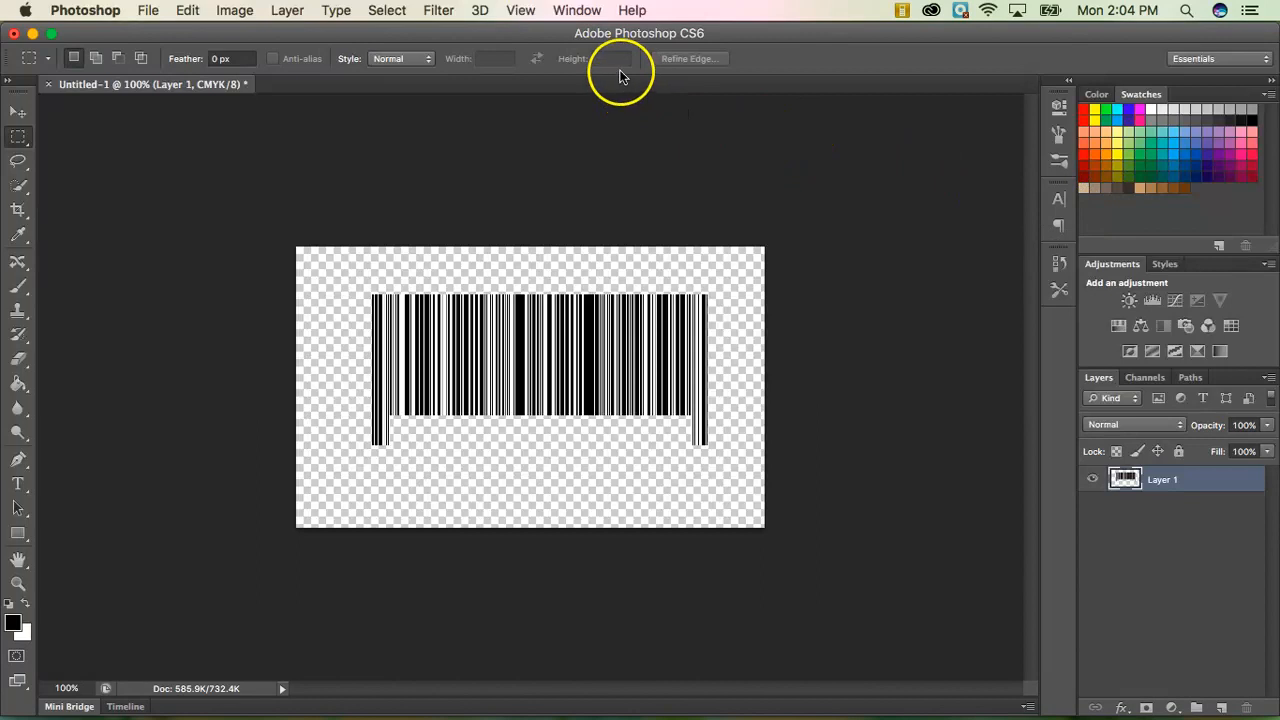
# In the Character panel, set 15 pt size and tracking 200
pyautogui.click(576, 10)
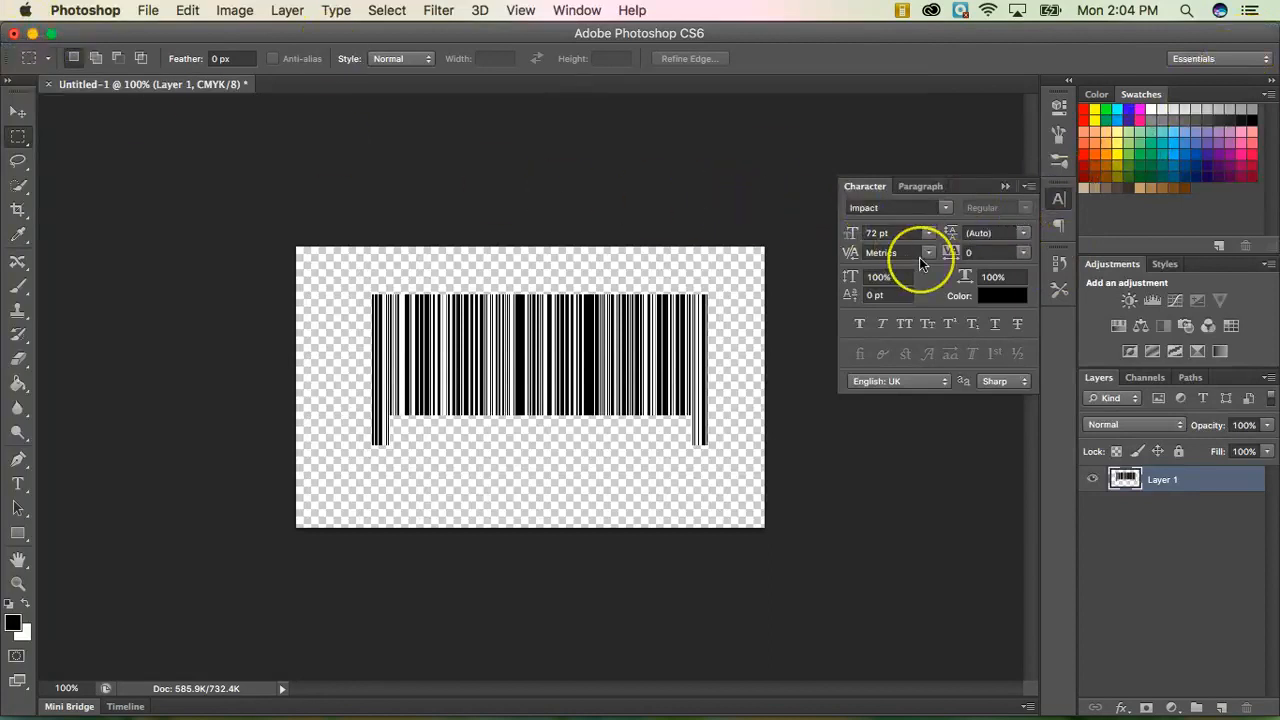
pyautogui.moveTo(928, 252)
pyautogui.write('15')
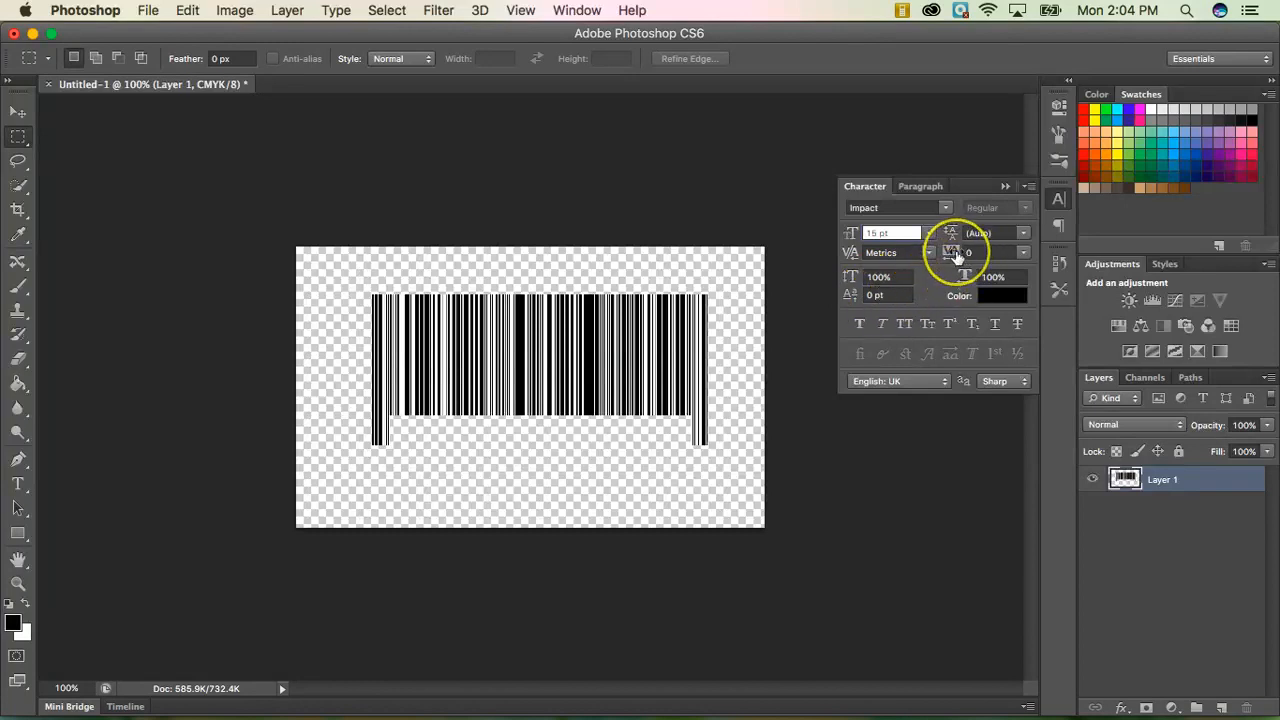
pyautogui.moveTo(968, 252)
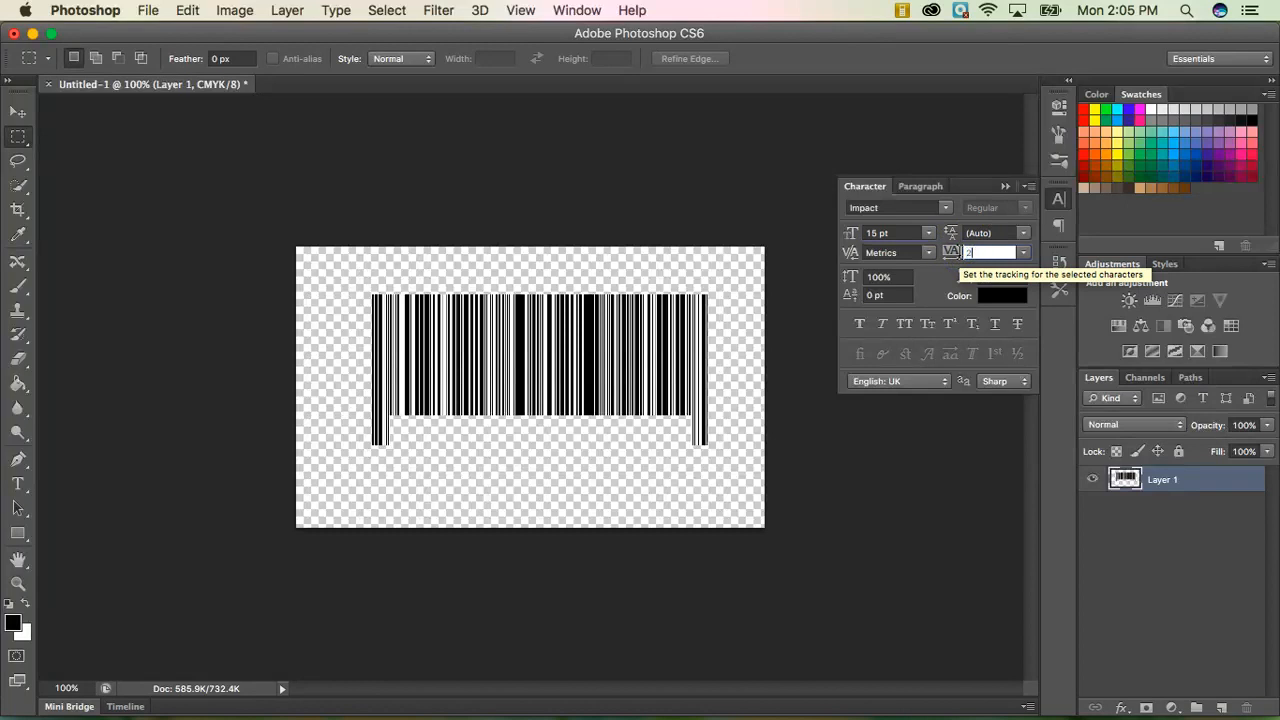
pyautogui.write('200')
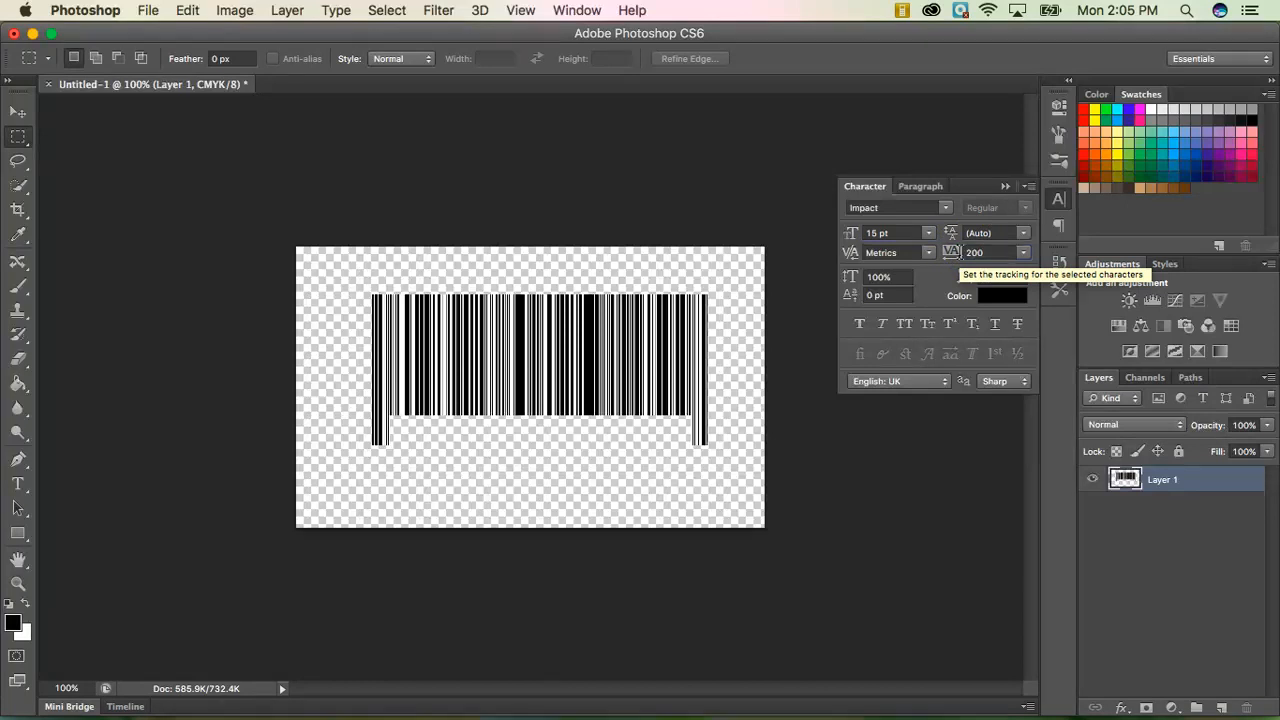
pyautogui.moveTo(946, 210)
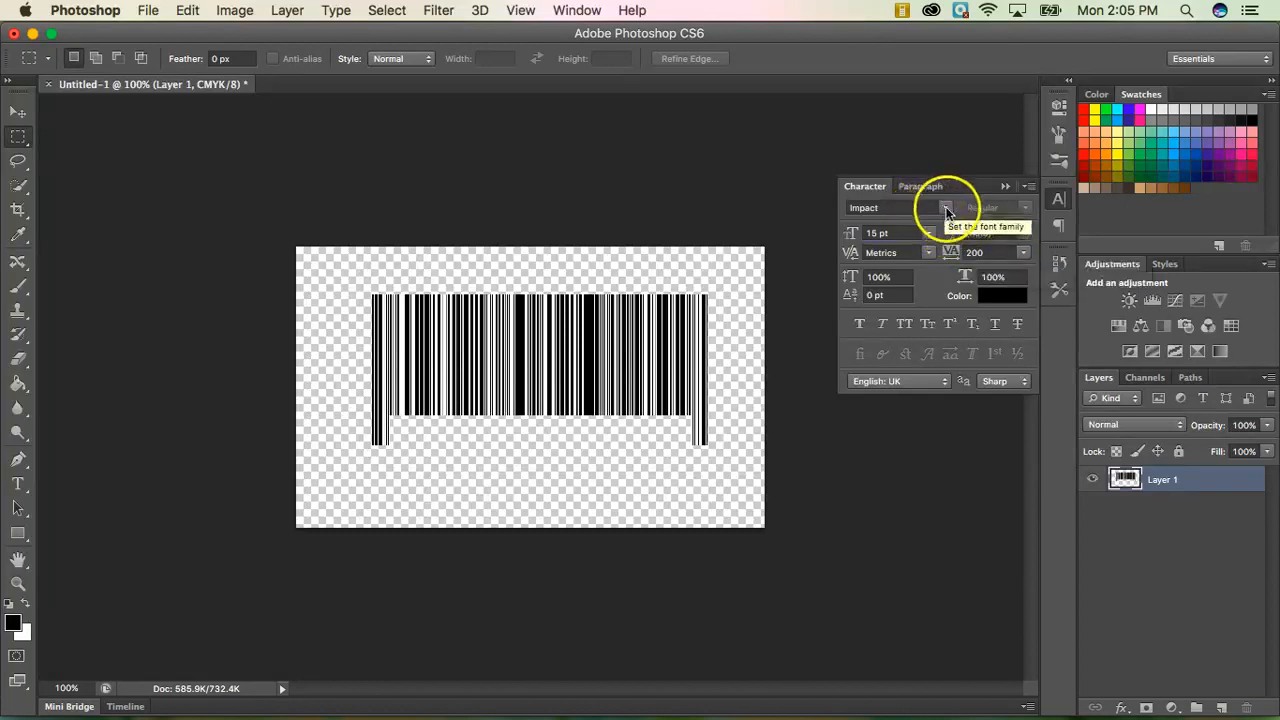
# Choose Arial Regular from the font family list
pyautogui.click(944, 206)
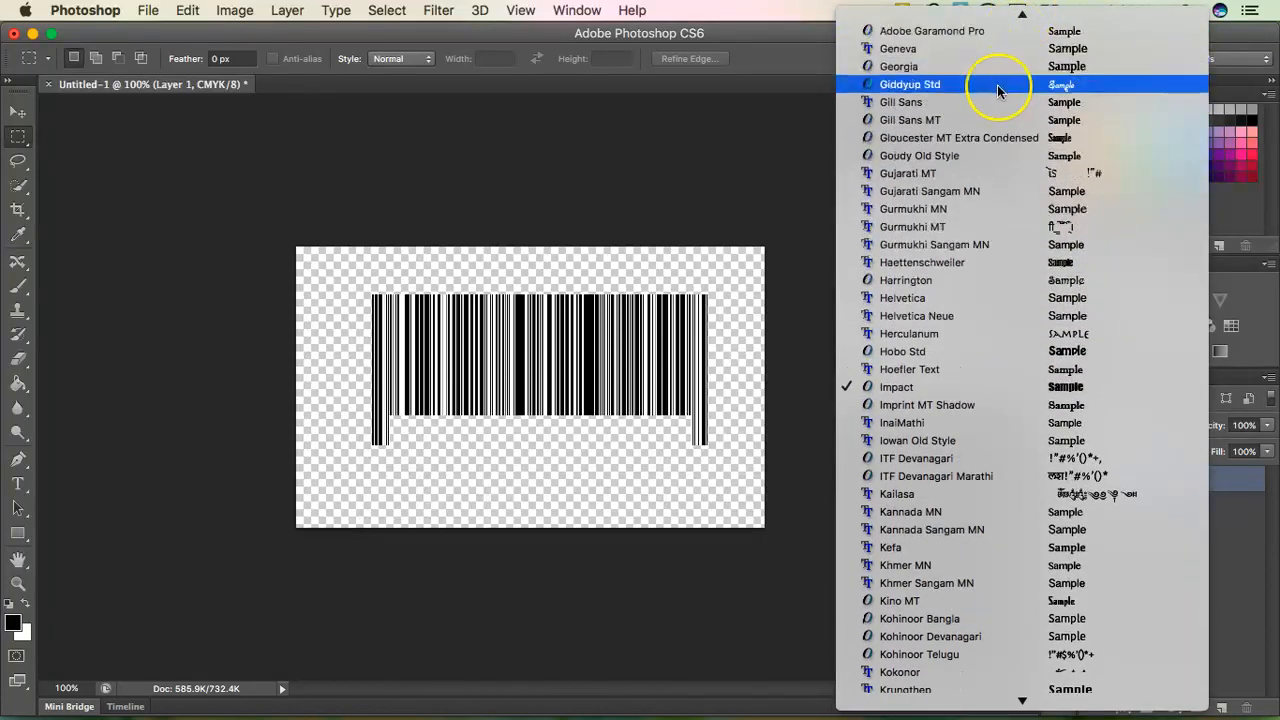
pyautogui.scroll(-3)
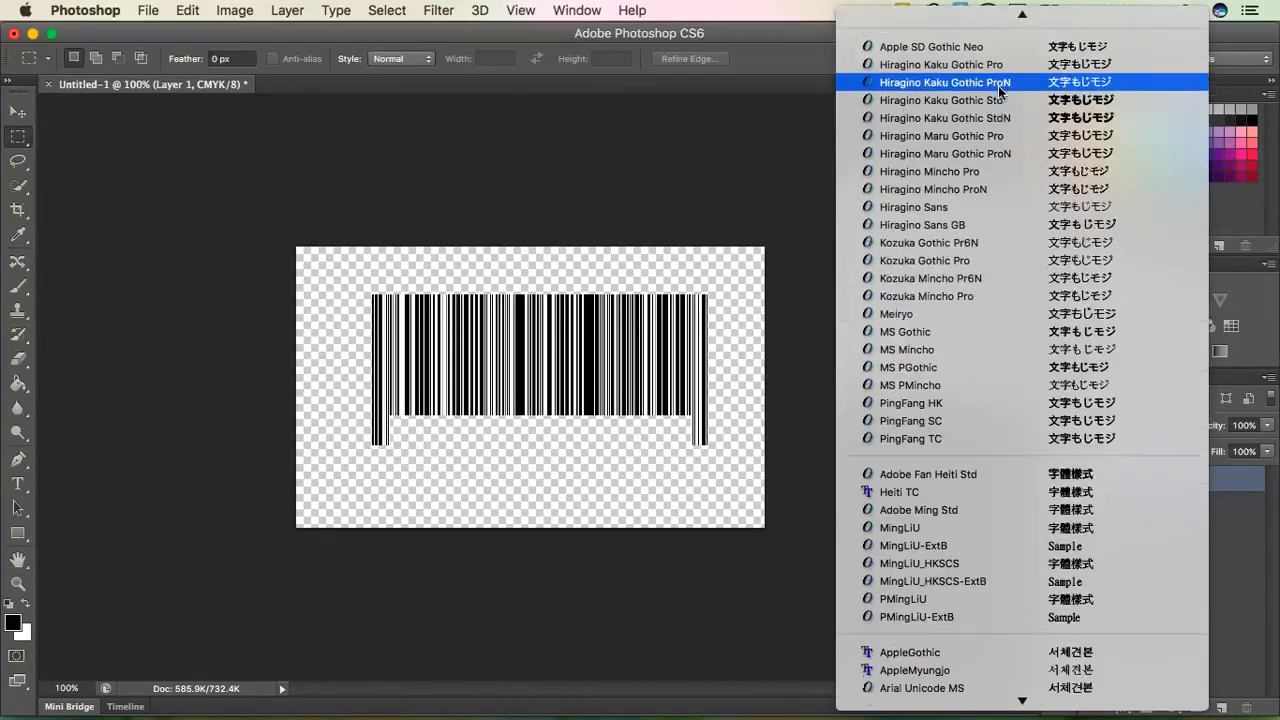
pyautogui.scroll(-3)
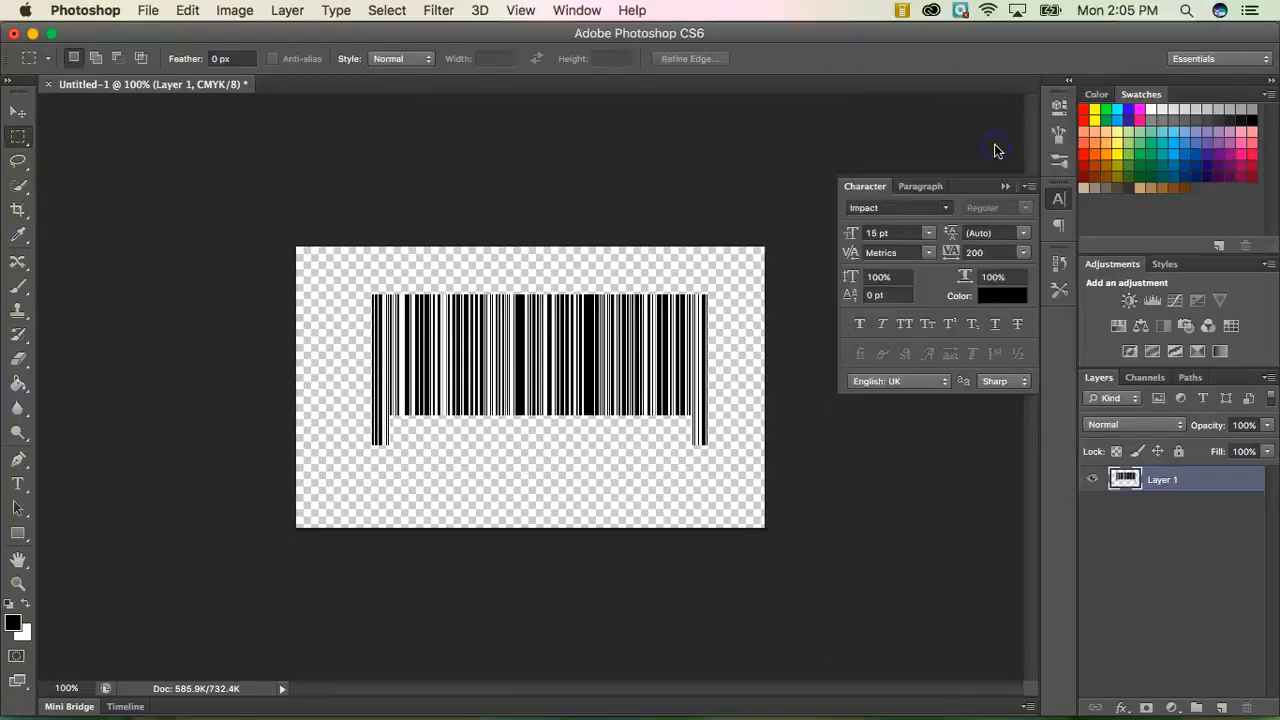
pyautogui.click(896, 206)
pyautogui.write('Arial')
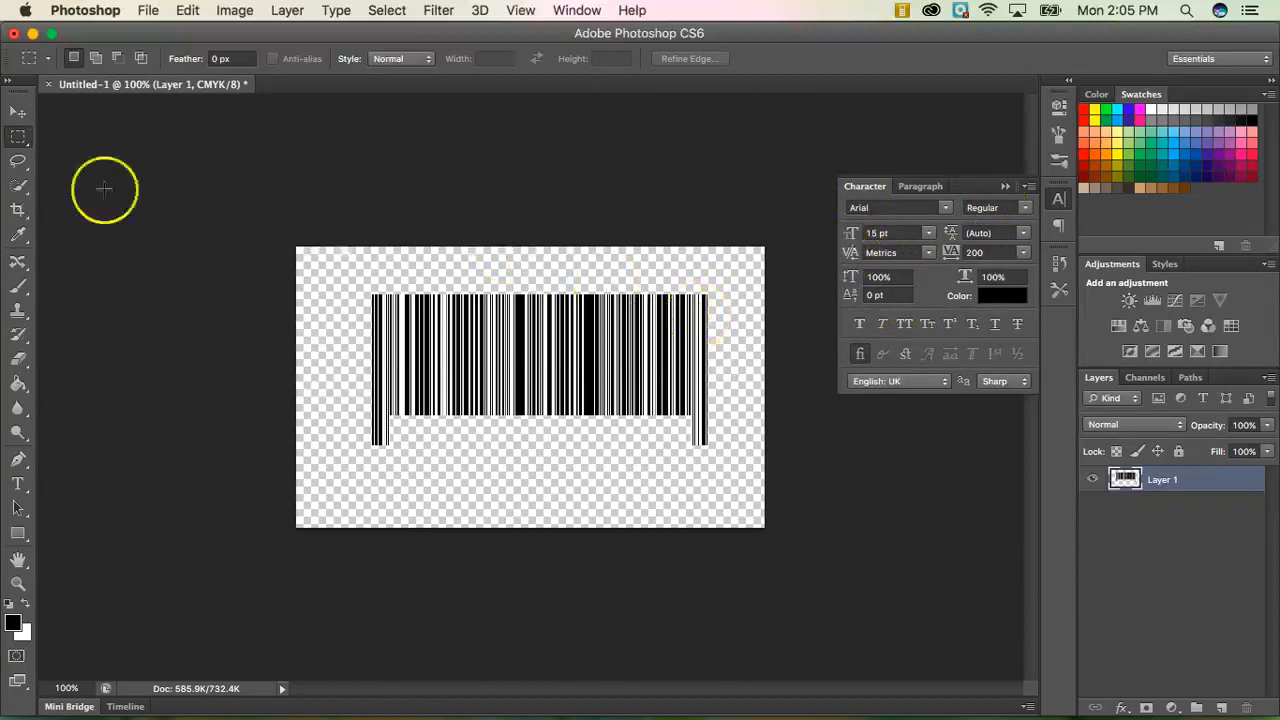
# Place a type cursor below the barcode's left edge and lower the size from 12 pt to 6 pt
pyautogui.click(18, 488)
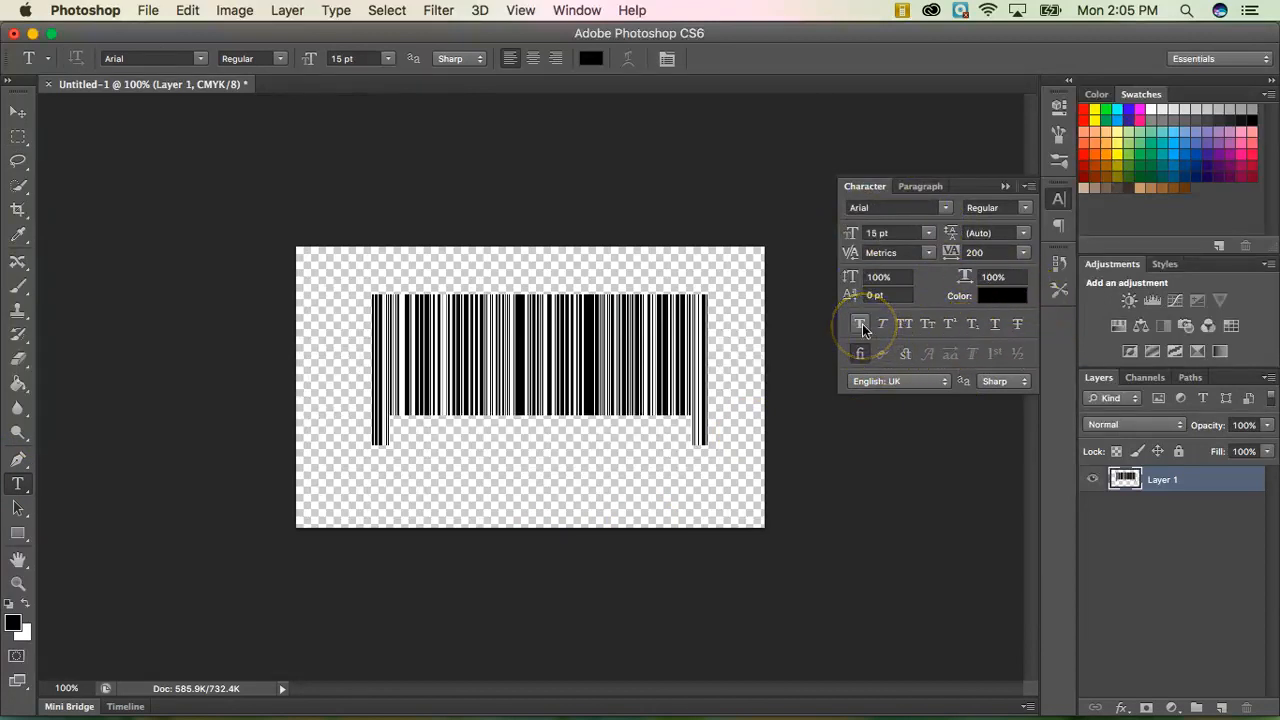
pyautogui.moveTo(860, 324)
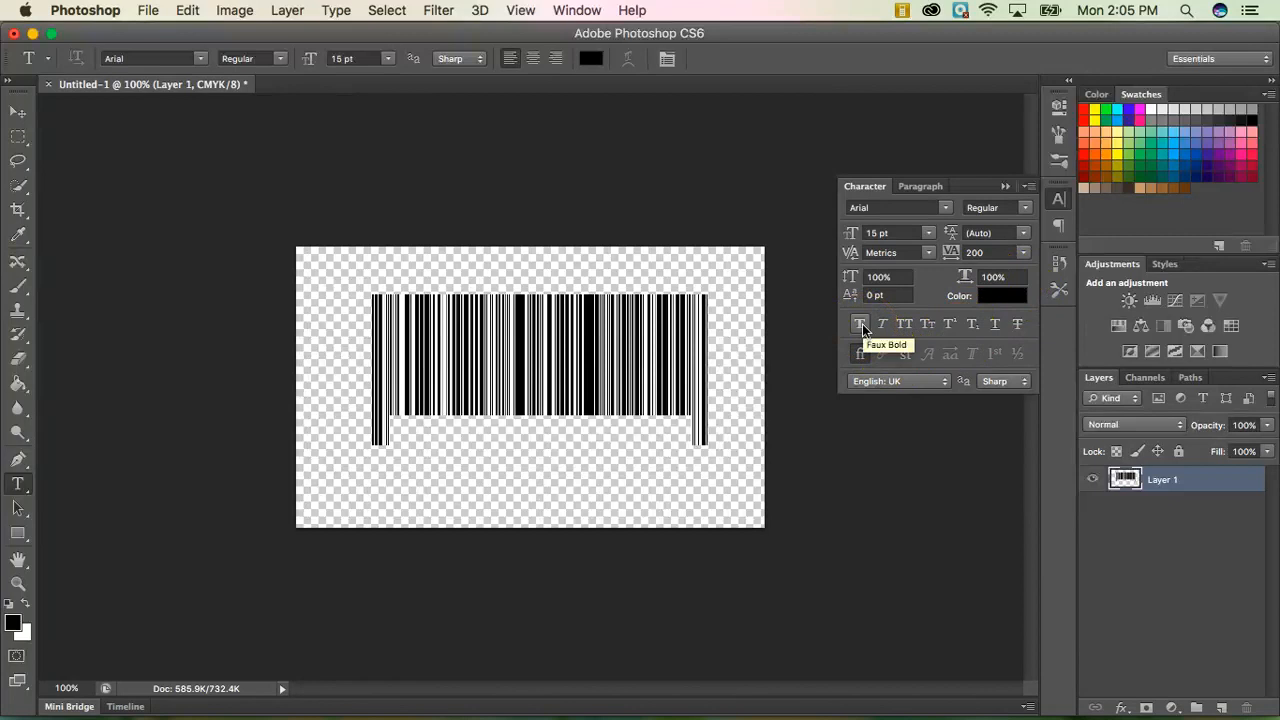
pyautogui.click(860, 324)
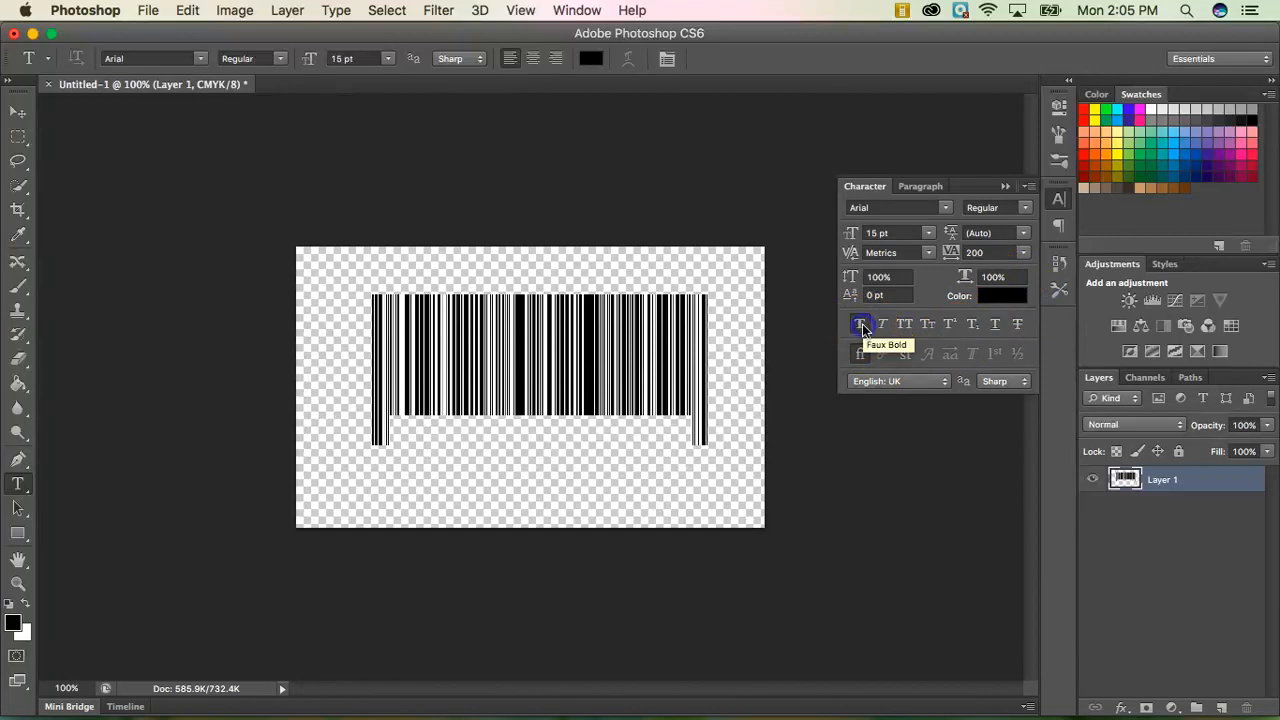
pyautogui.moveTo(352, 432)
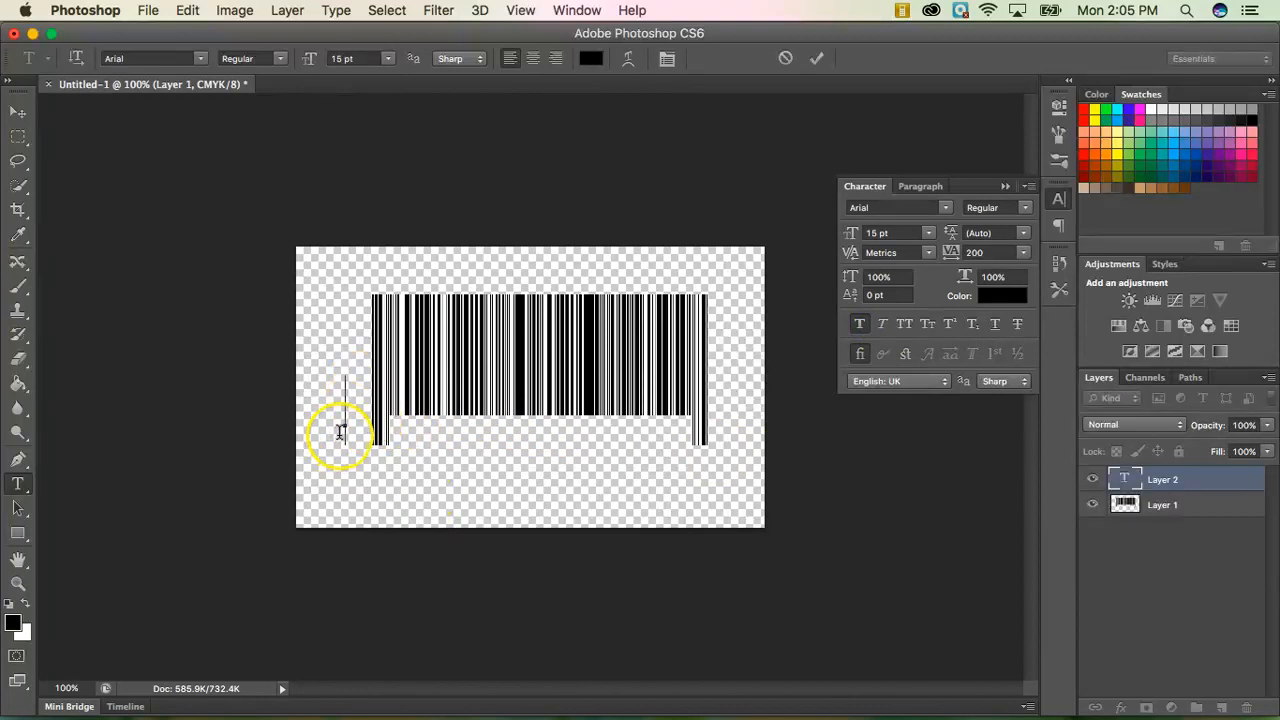
pyautogui.click(928, 232)
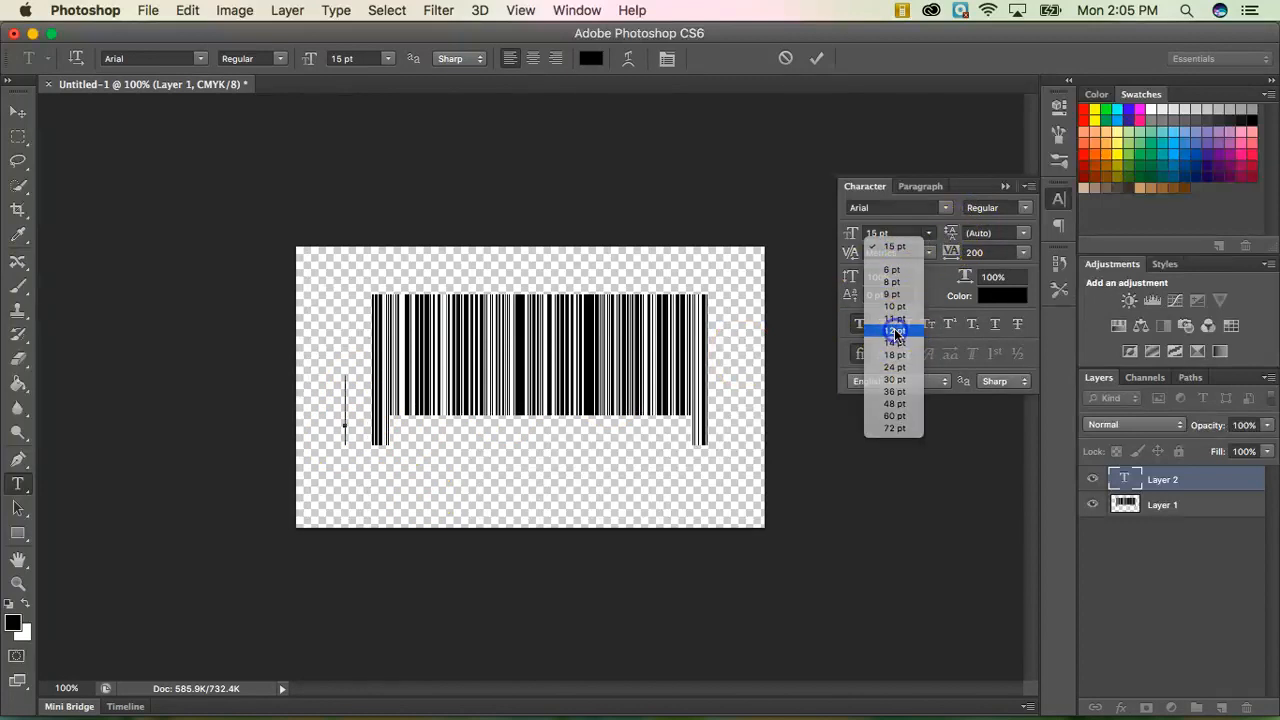
pyautogui.click(892, 330)
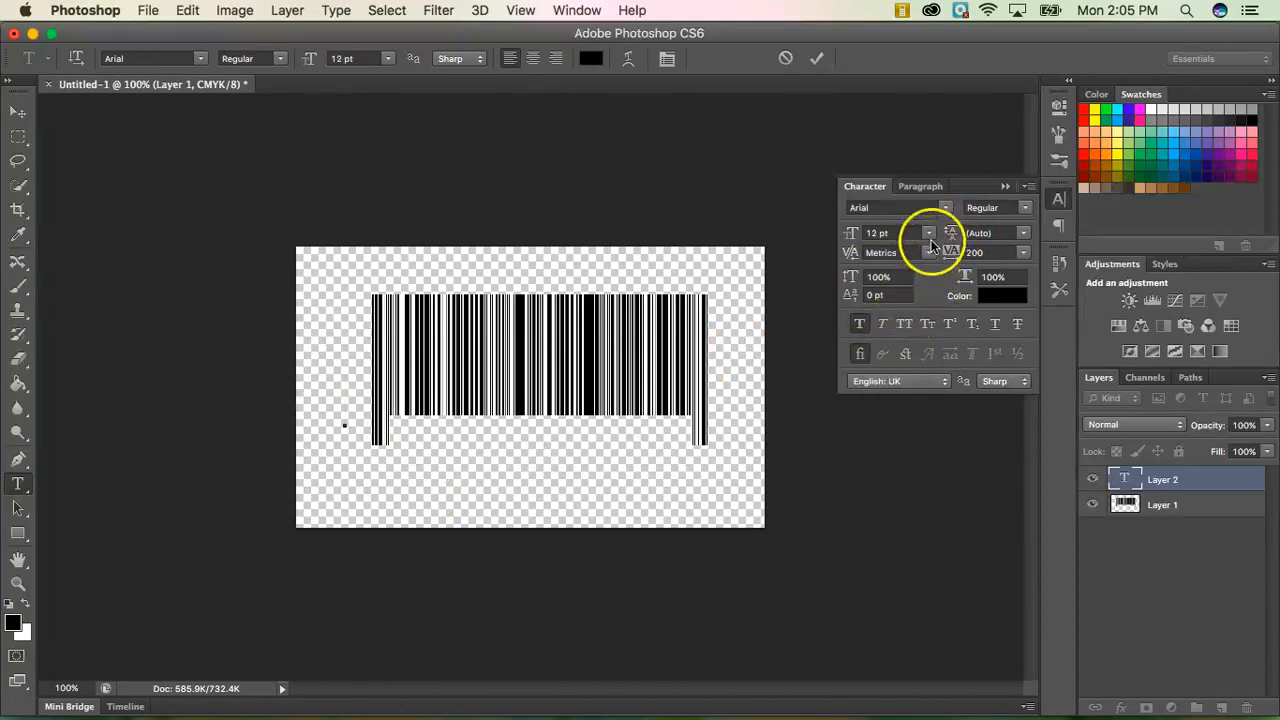
pyautogui.click(928, 232)
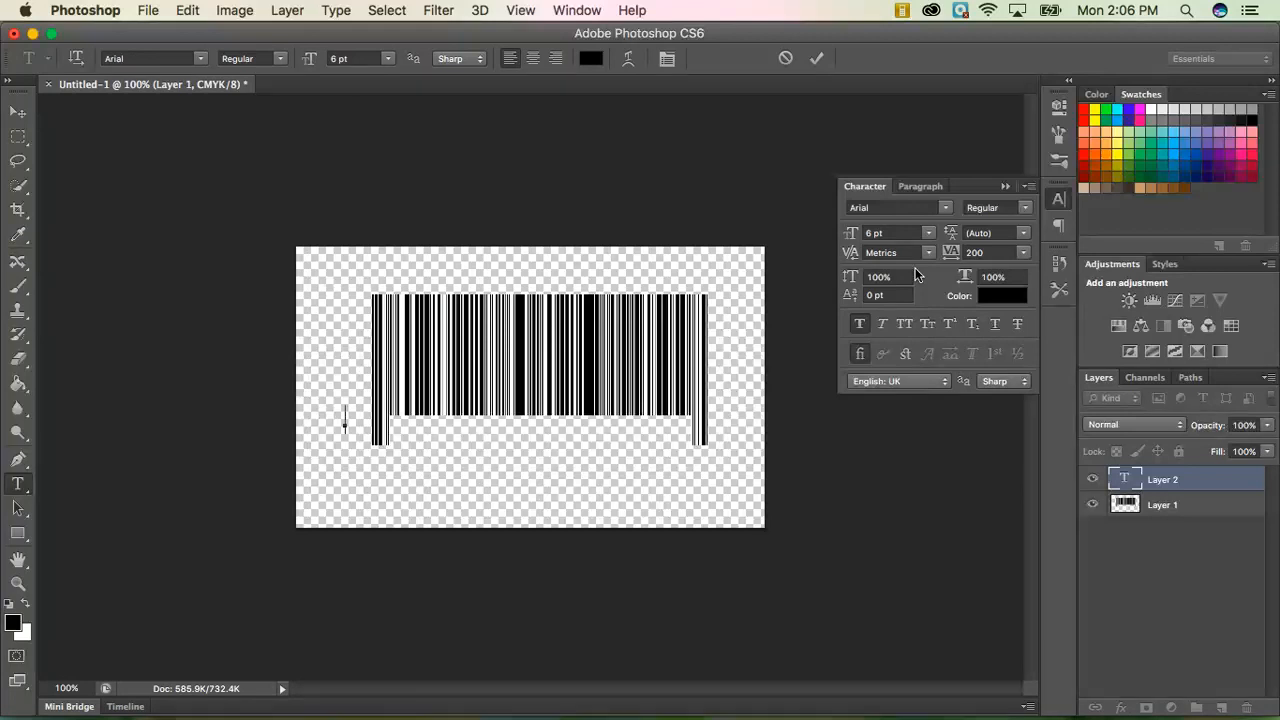
pyautogui.write('0')
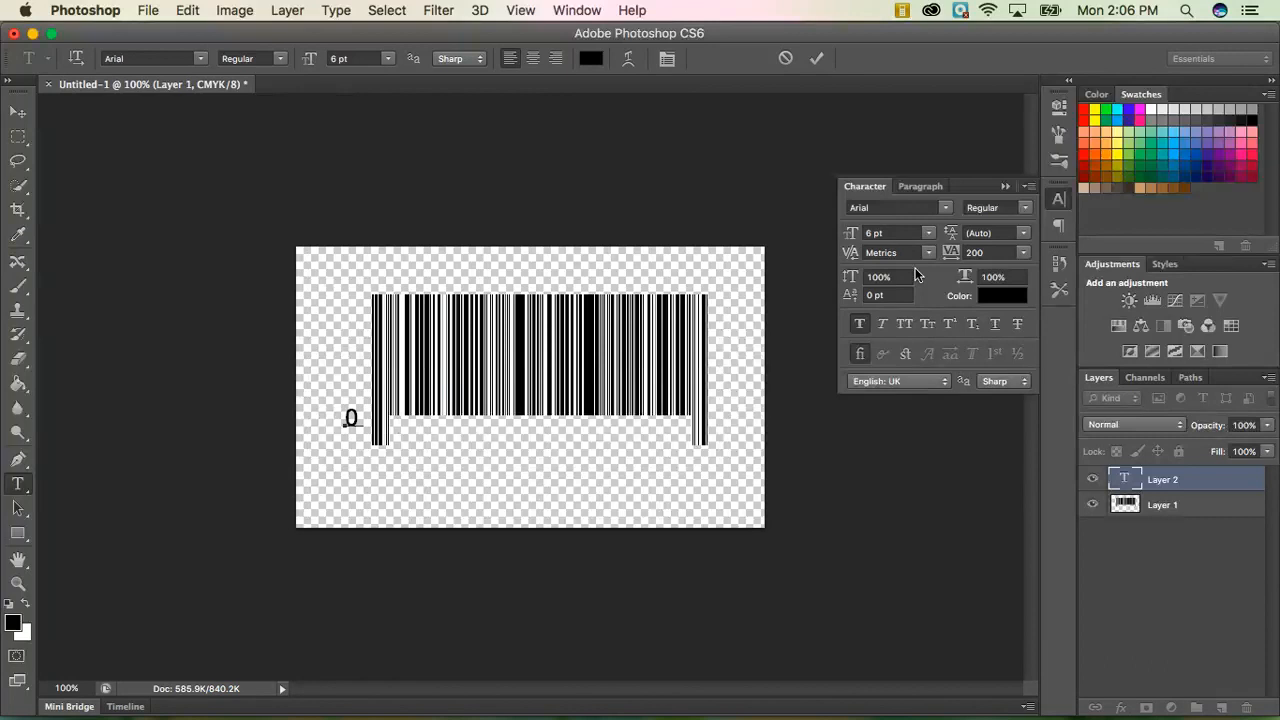
pyautogui.write('630')
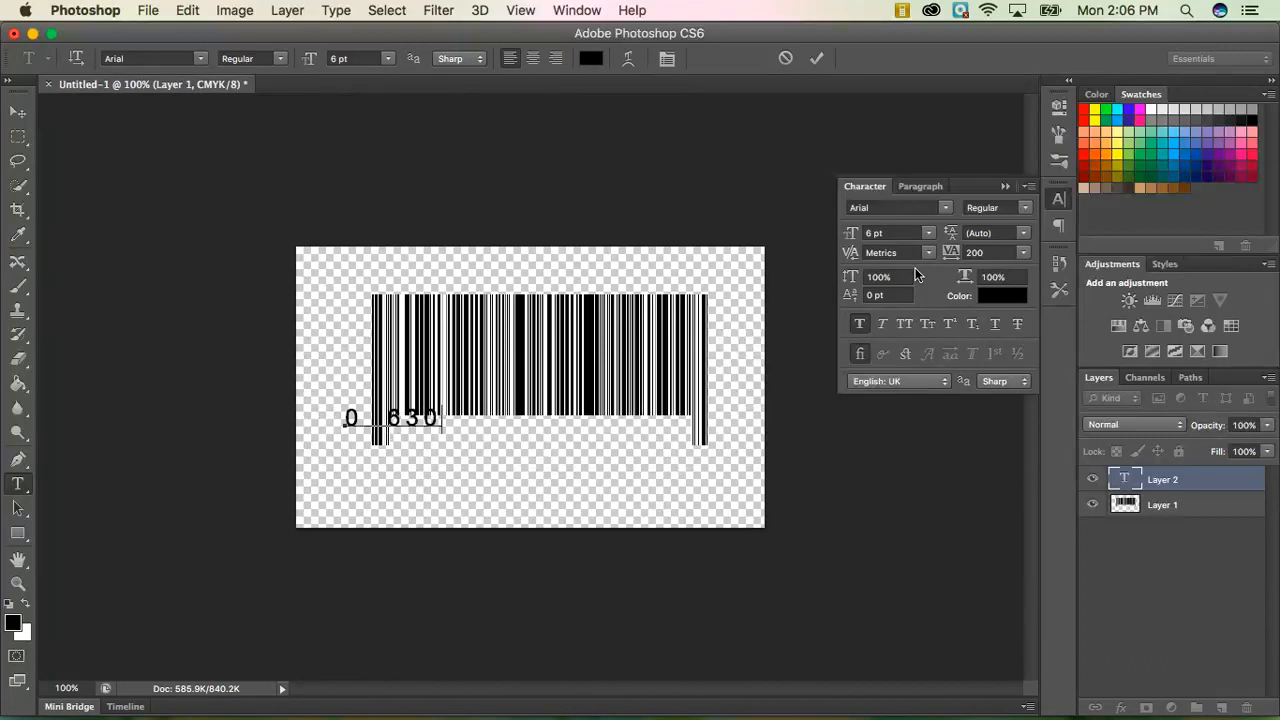
pyautogui.write('6720 79')
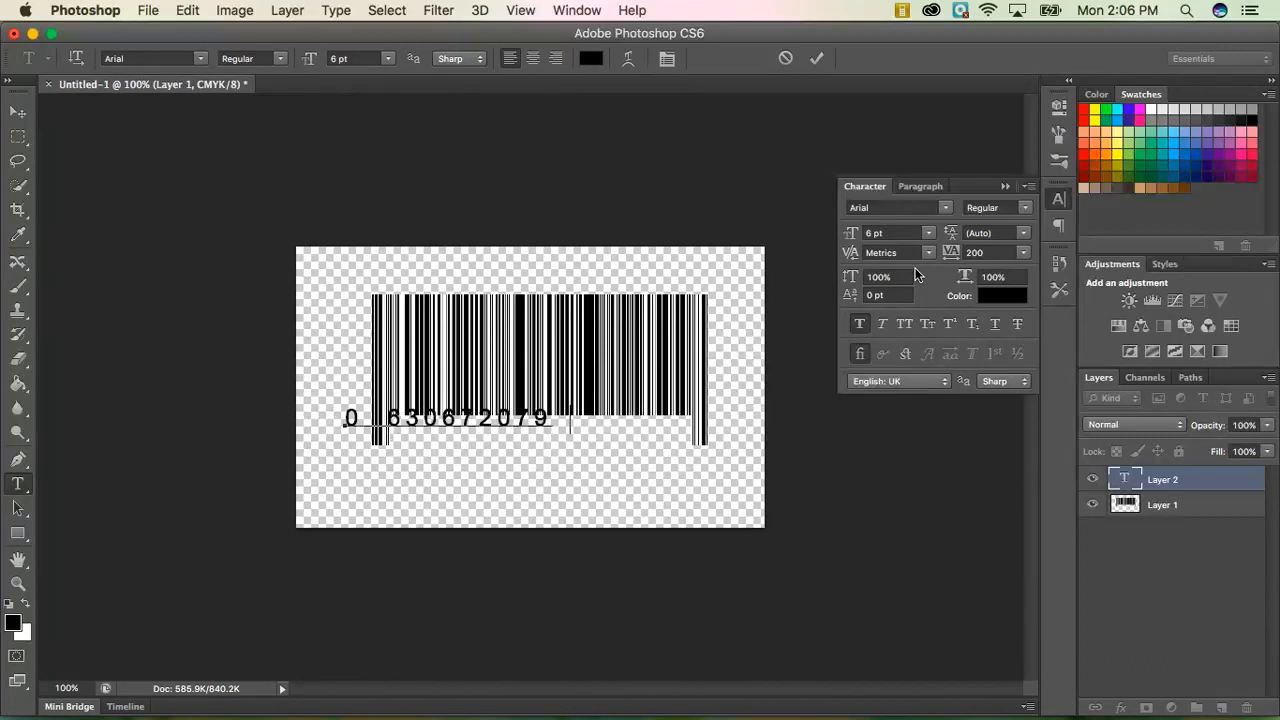
pyautogui.write('2065392')
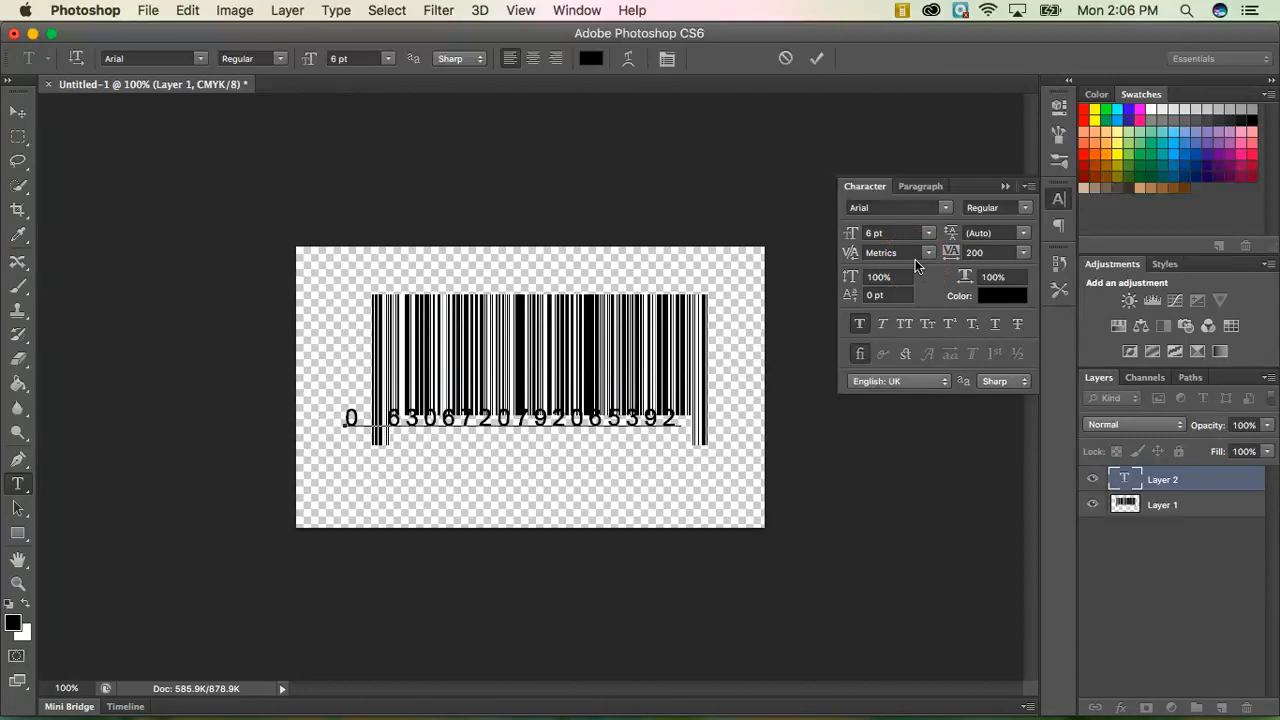
pyautogui.write('5')
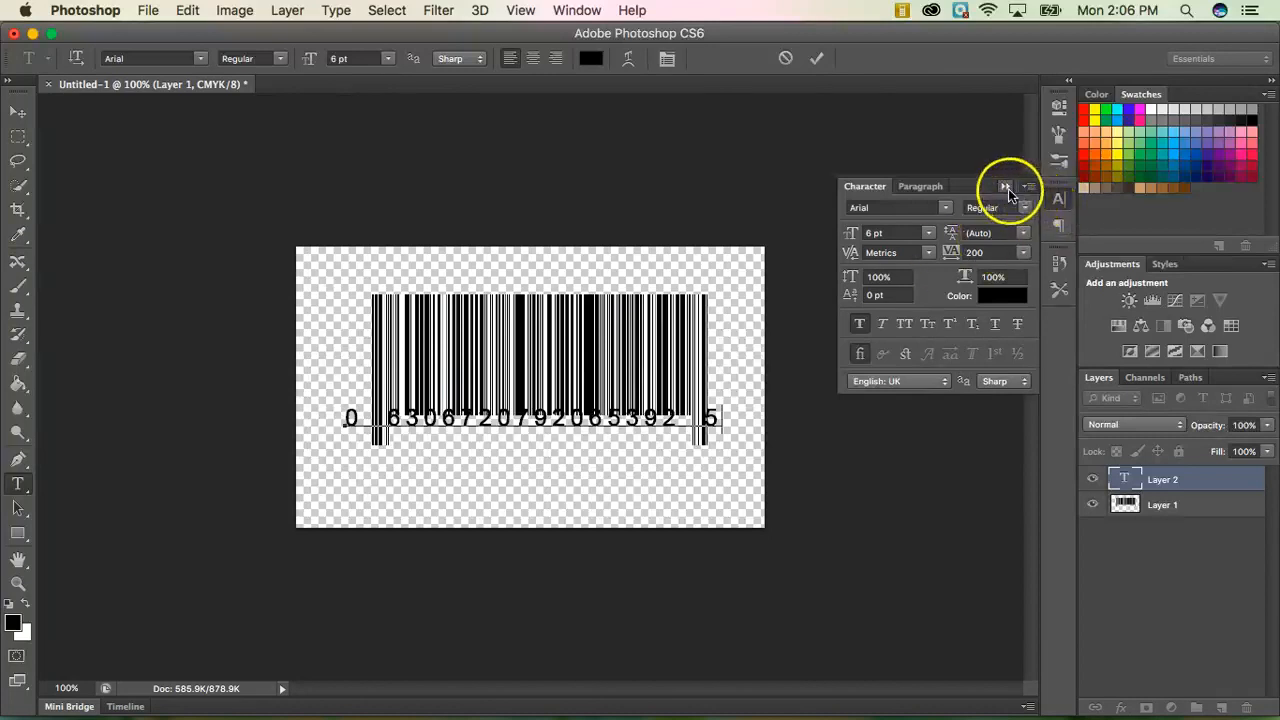
# Collapse the Character panel, commit the number with the Move tool and begin saving
pyautogui.click(1004, 186)
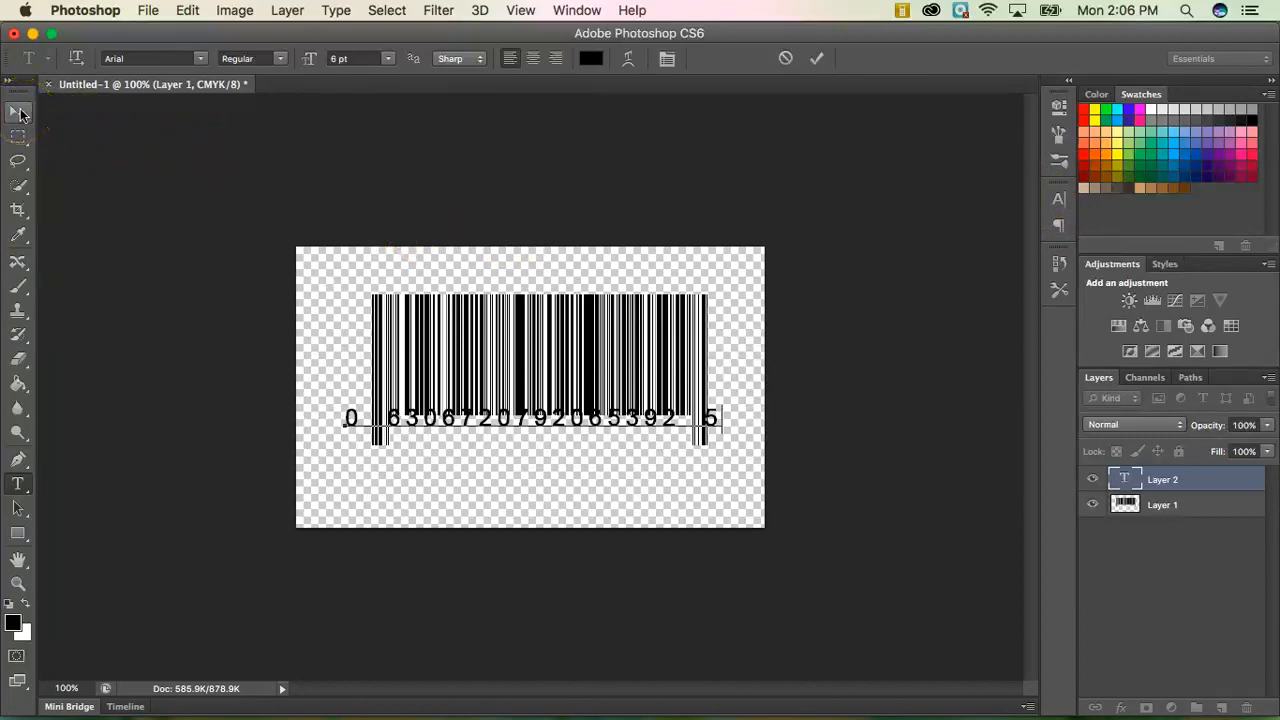
pyautogui.click(18, 112)
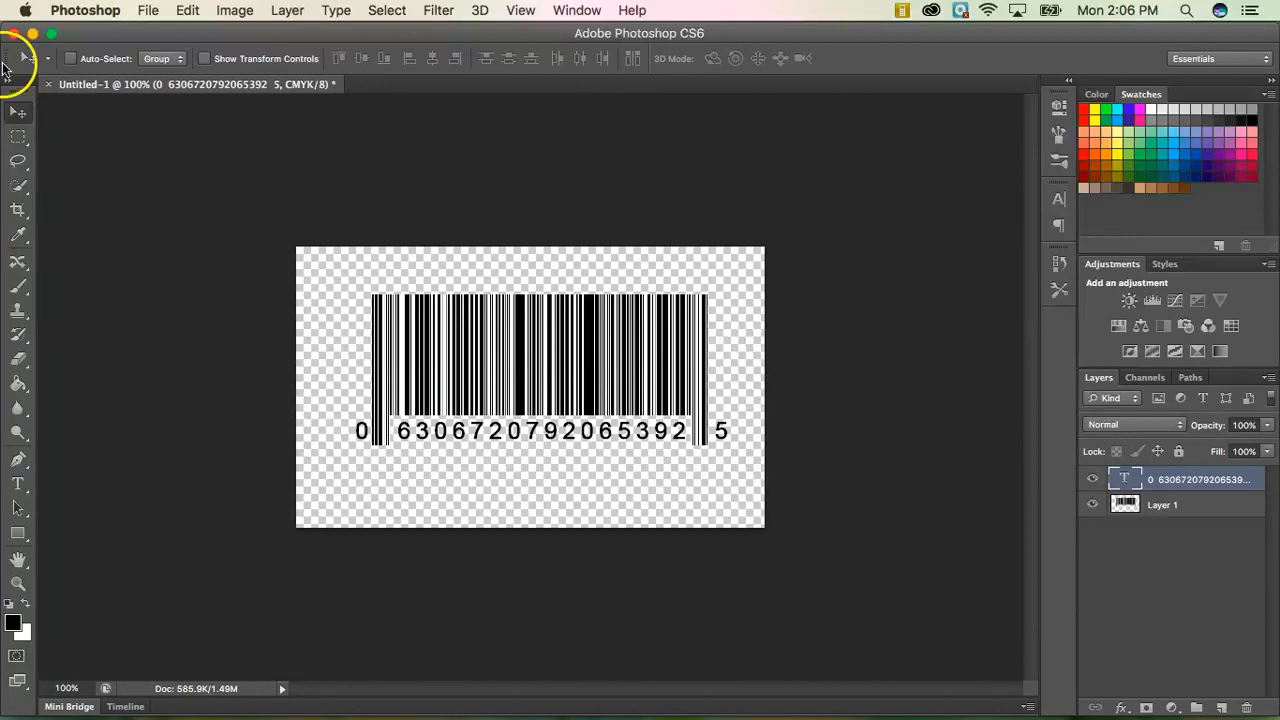
pyautogui.click(148, 10)
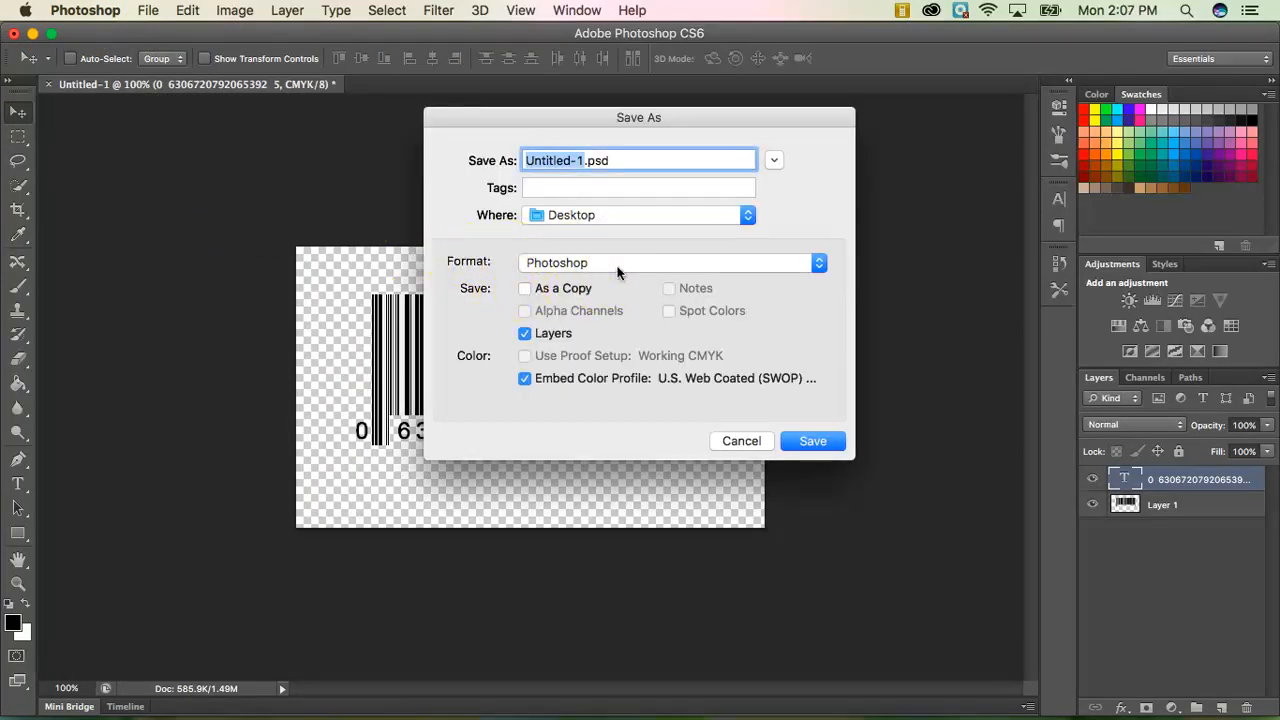
pyautogui.moveTo(616, 272)
pyautogui.write('barcode')
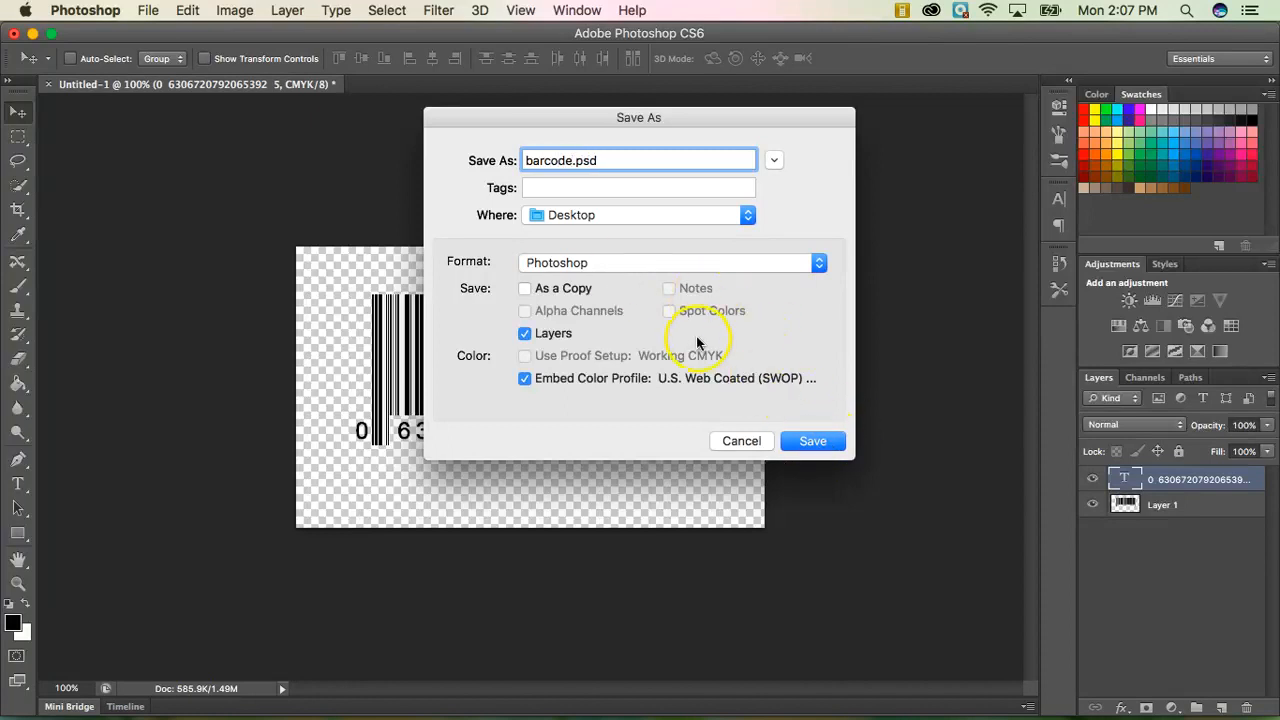
# Save as barcode.psd on the Desktop and accept the Photoshop Format Options
pyautogui.click(812, 442)
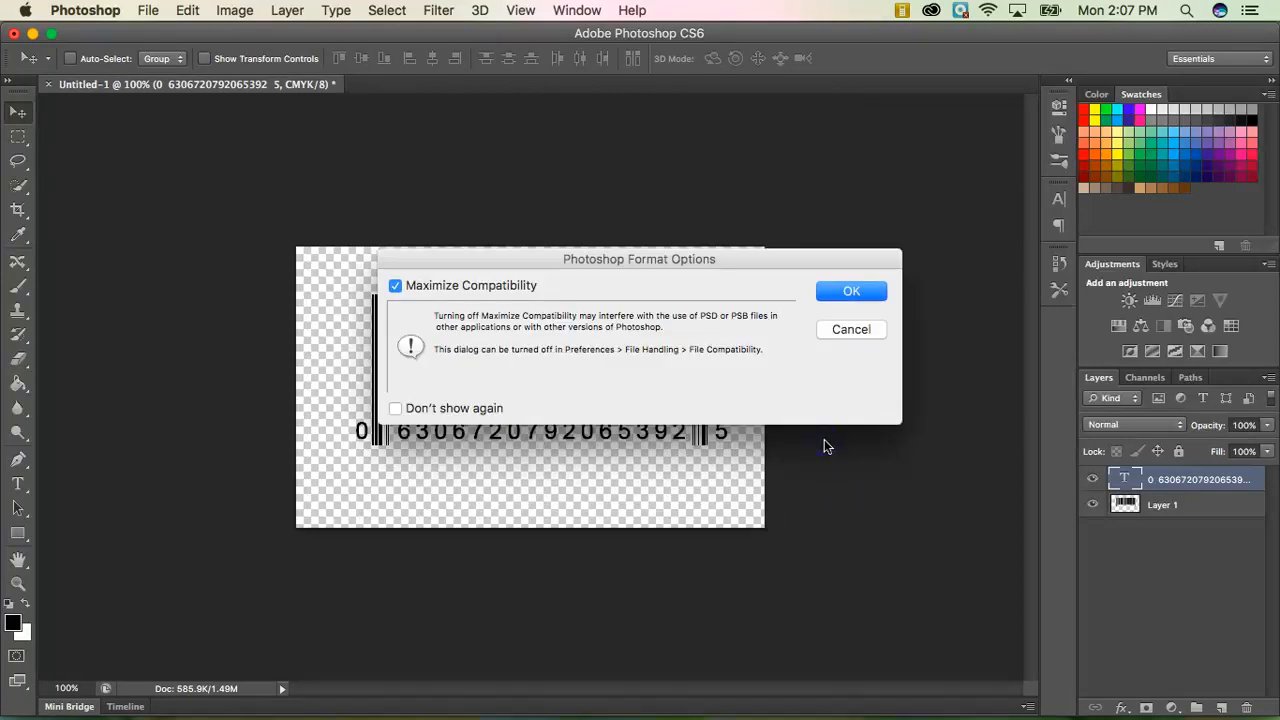
pyautogui.click(852, 290)
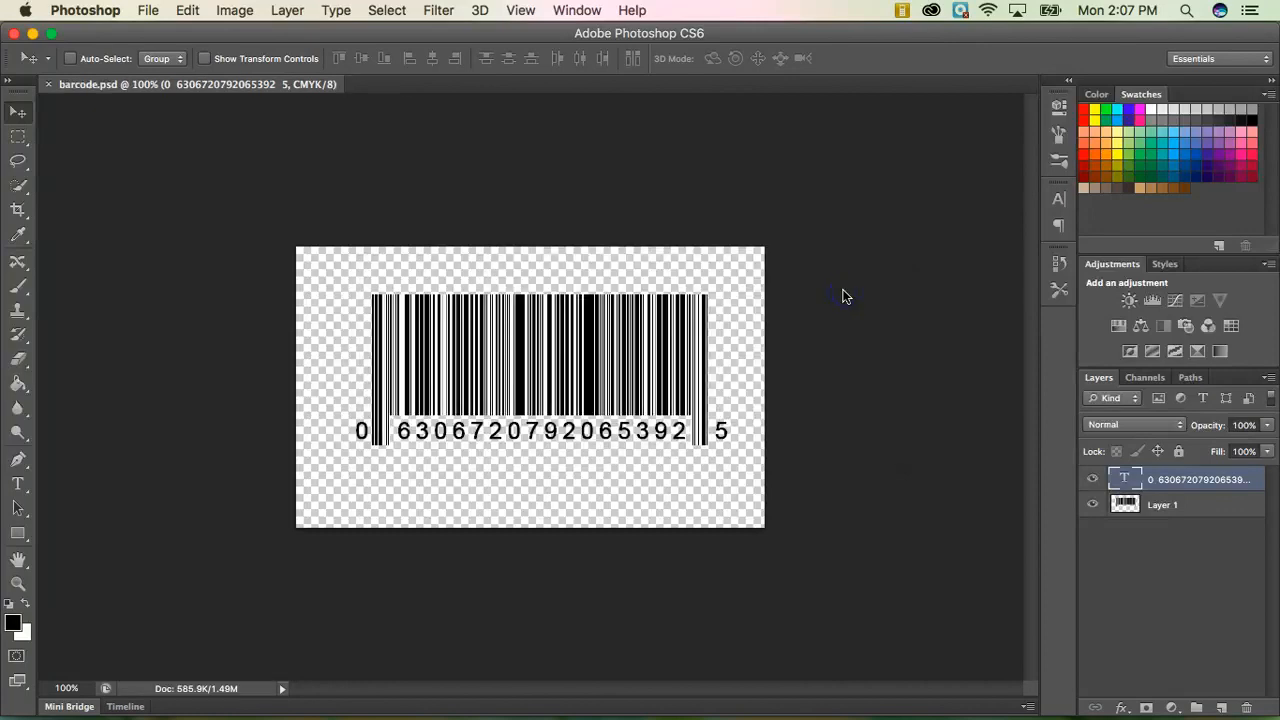
pyautogui.moveTo(156, 210)
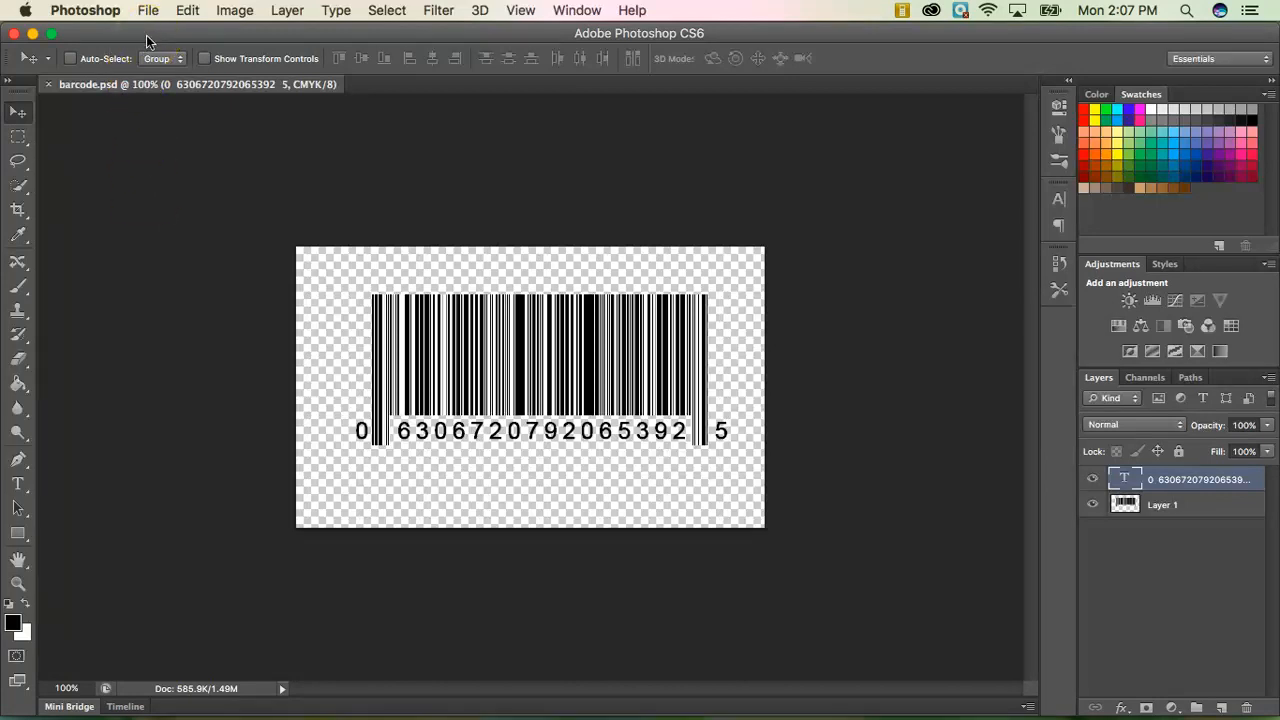
# Save As a JPEG copy named barcode.jpg on the Desktop, bringing up JPEG Options
pyautogui.click(148, 10)
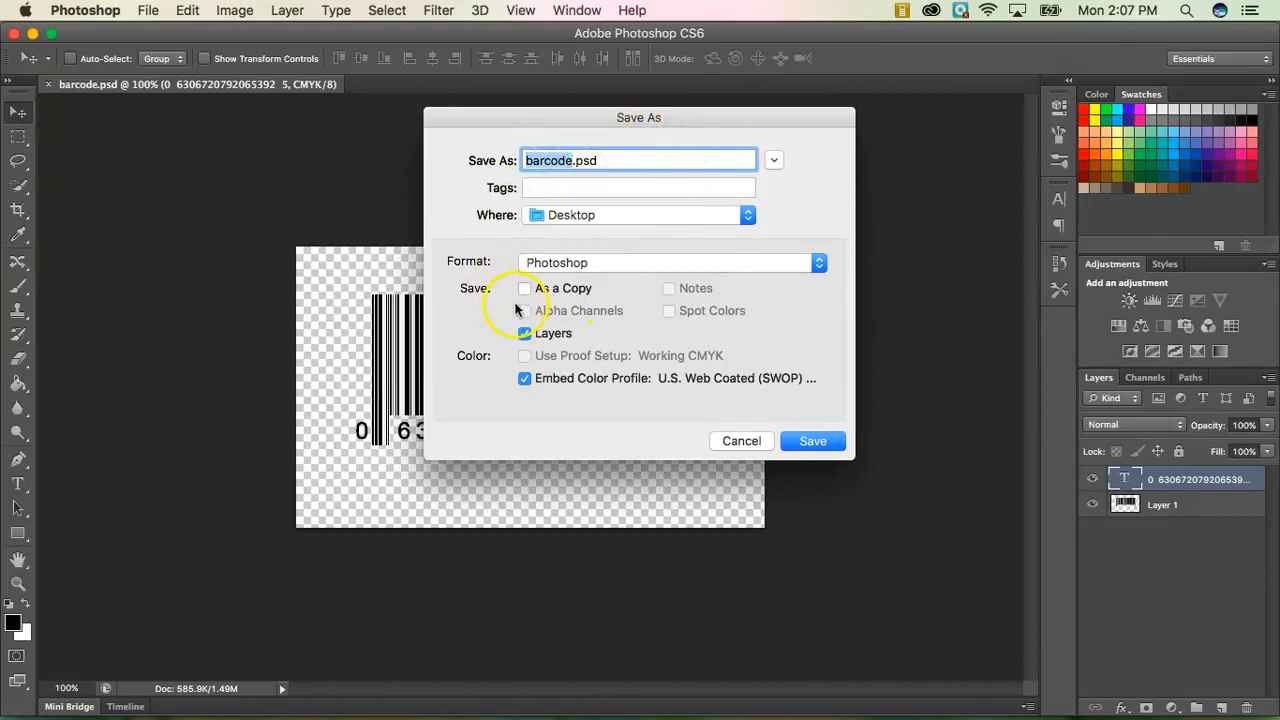
pyautogui.click(668, 262)
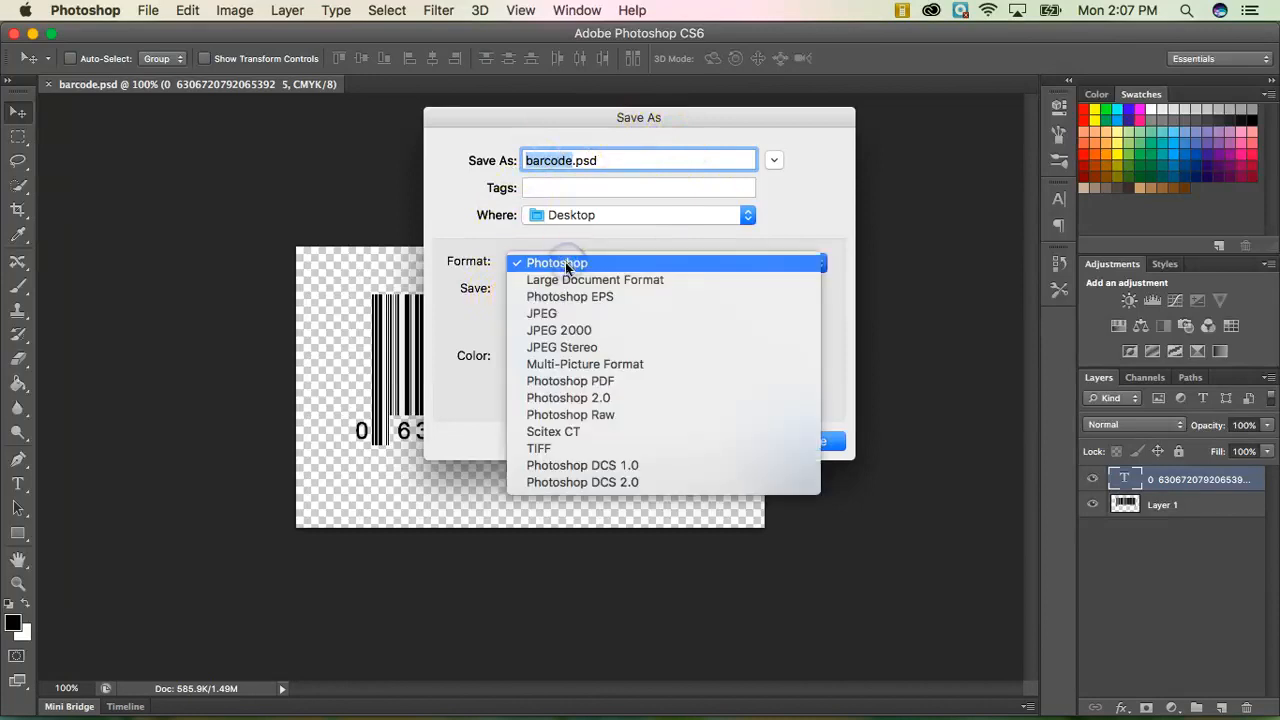
pyautogui.click(540, 312)
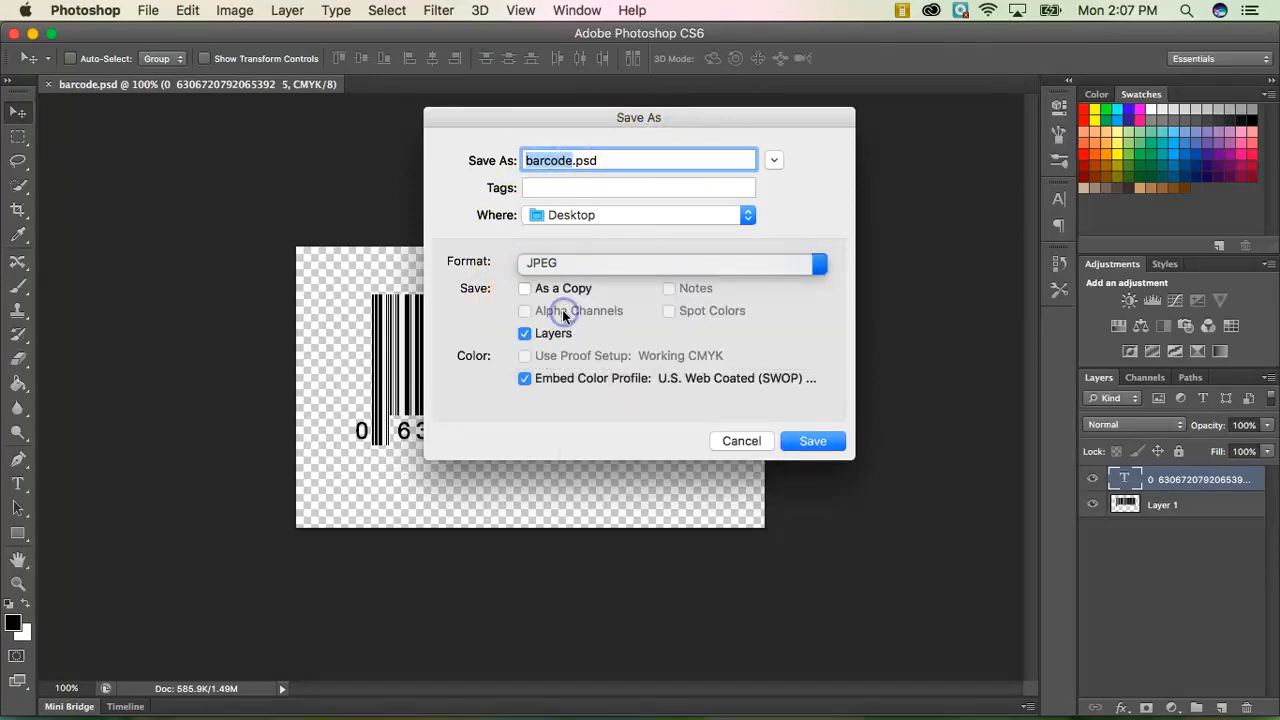
pyautogui.click(524, 288)
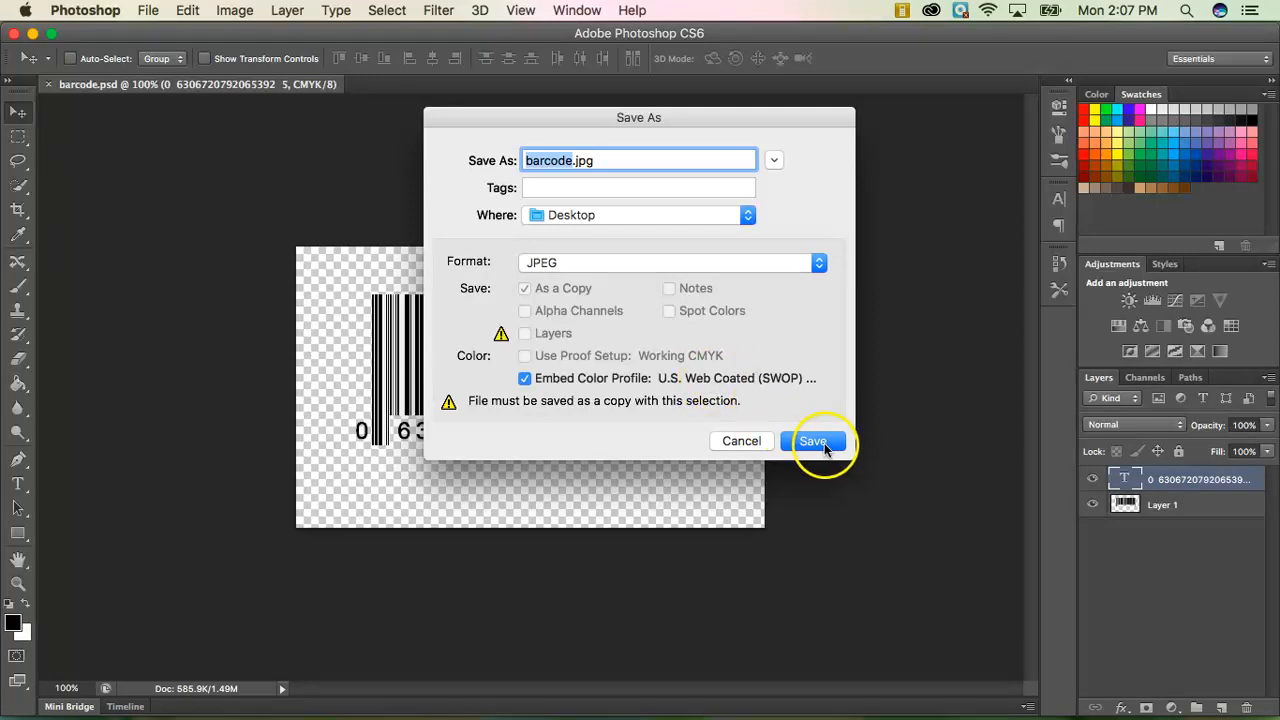
pyautogui.click(812, 442)
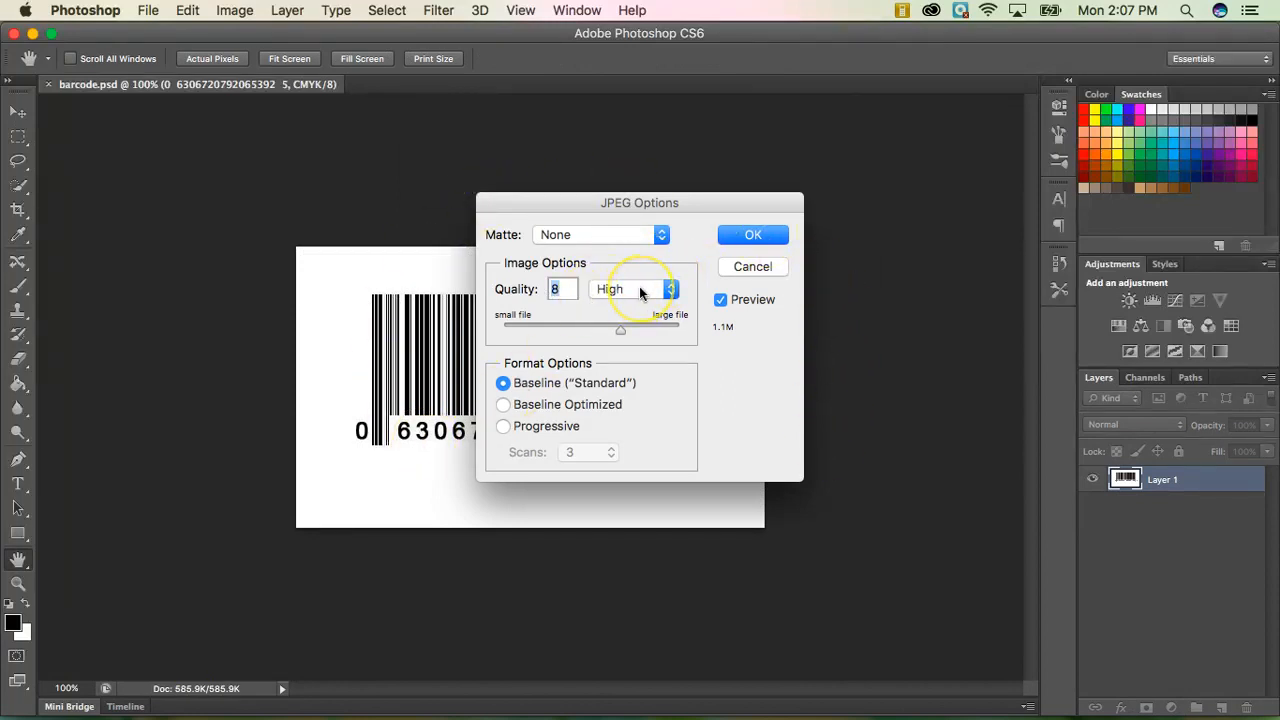
pyautogui.moveTo(640, 288)
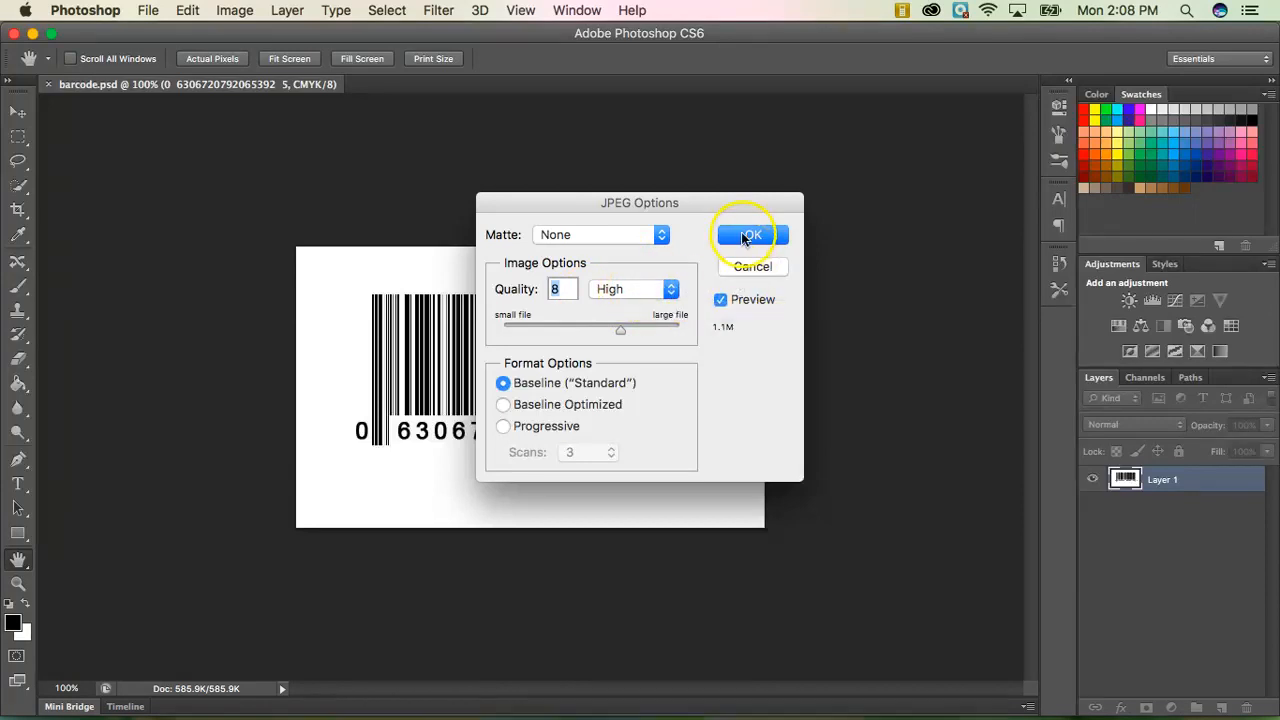
# Accept JPEG quality 8 to finish saving barcode.jpg
pyautogui.click(752, 234)
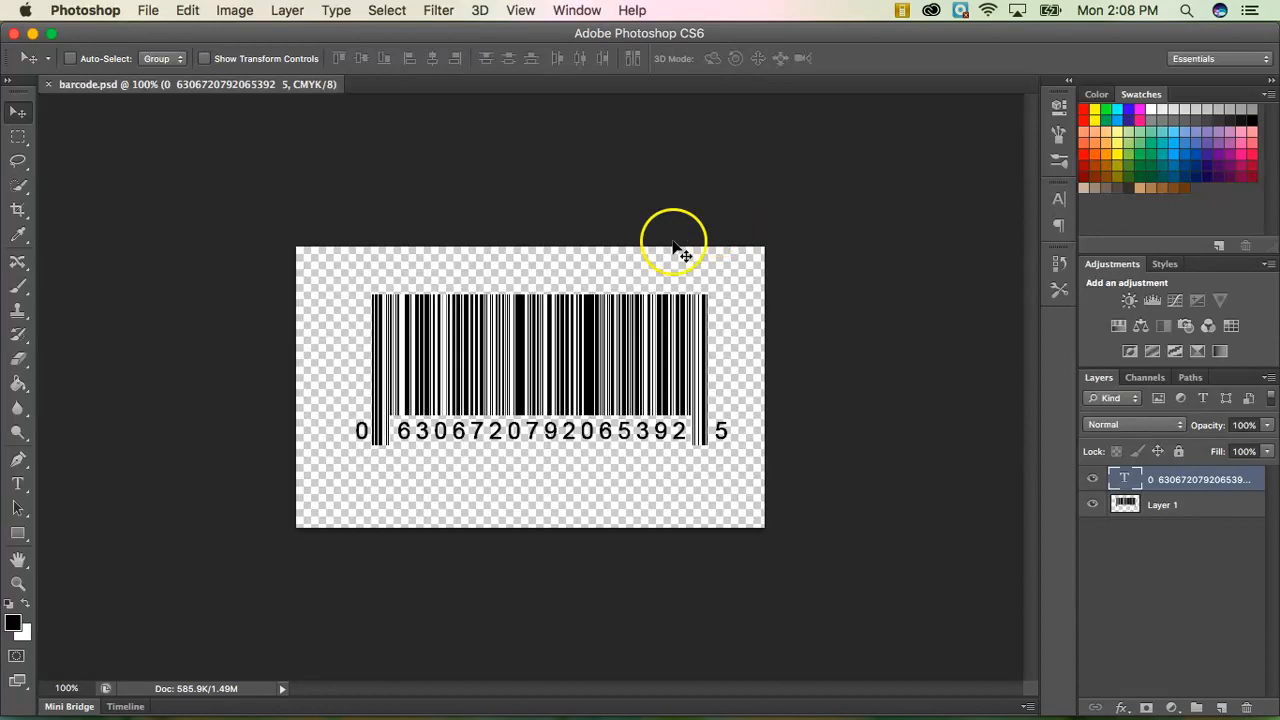
pyautogui.moveTo(144, 476)
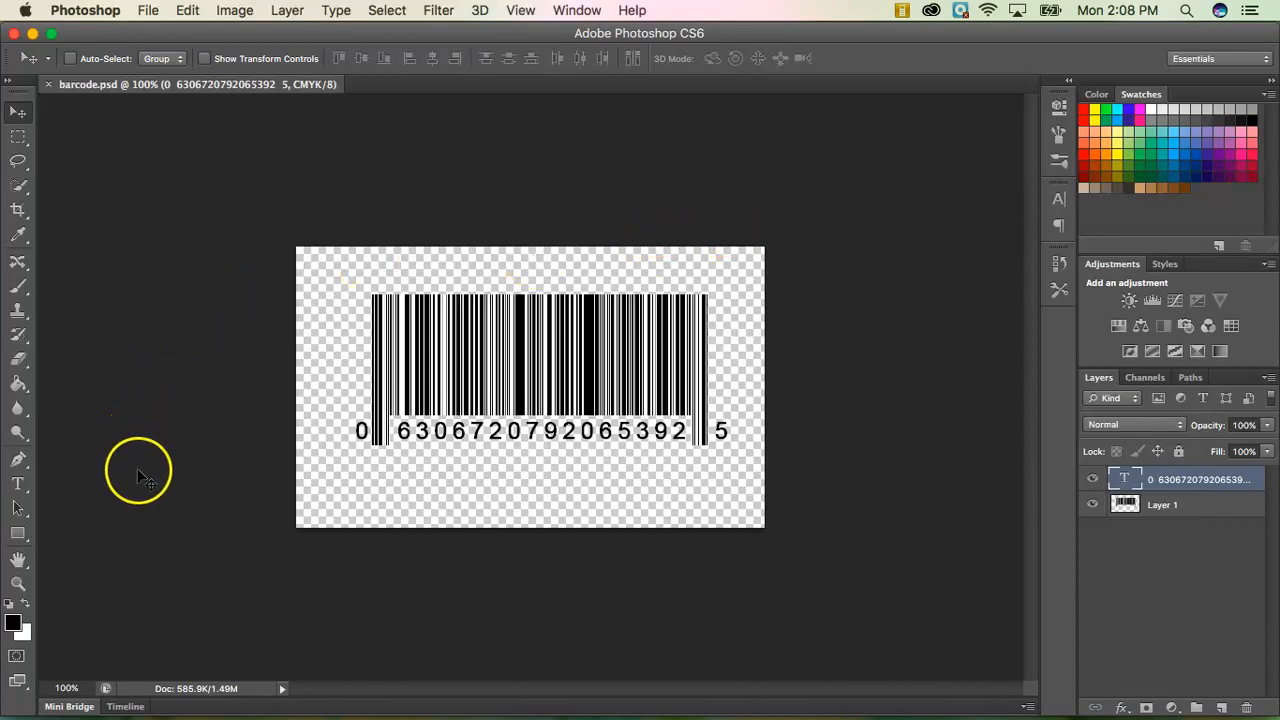